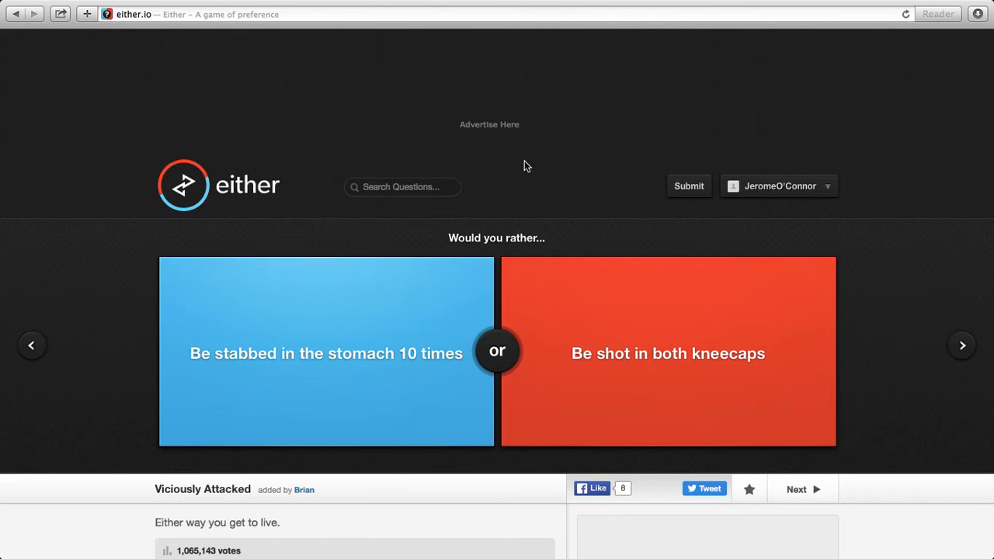
mouse_move(116, 6)
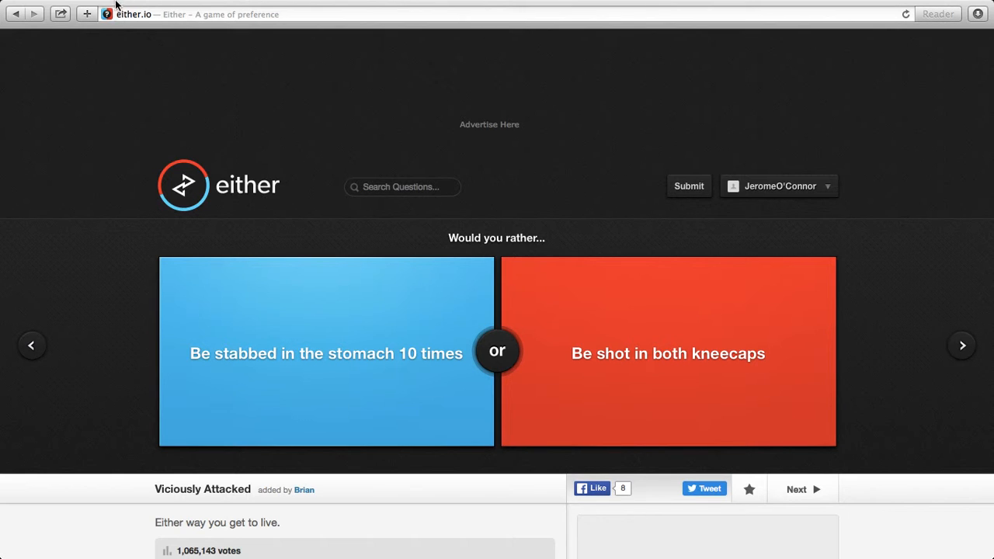
mouse_move(155, 77)
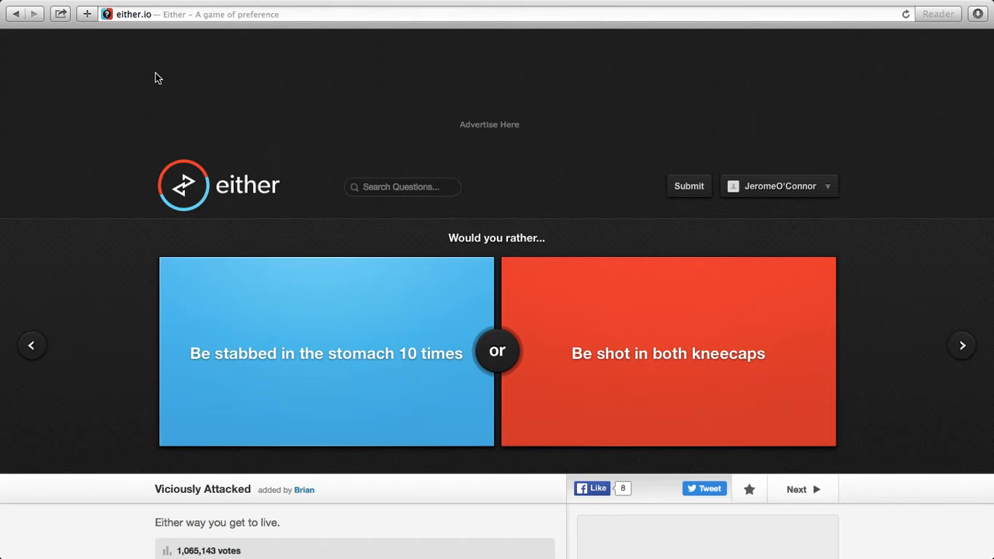
mouse_move(143, 188)
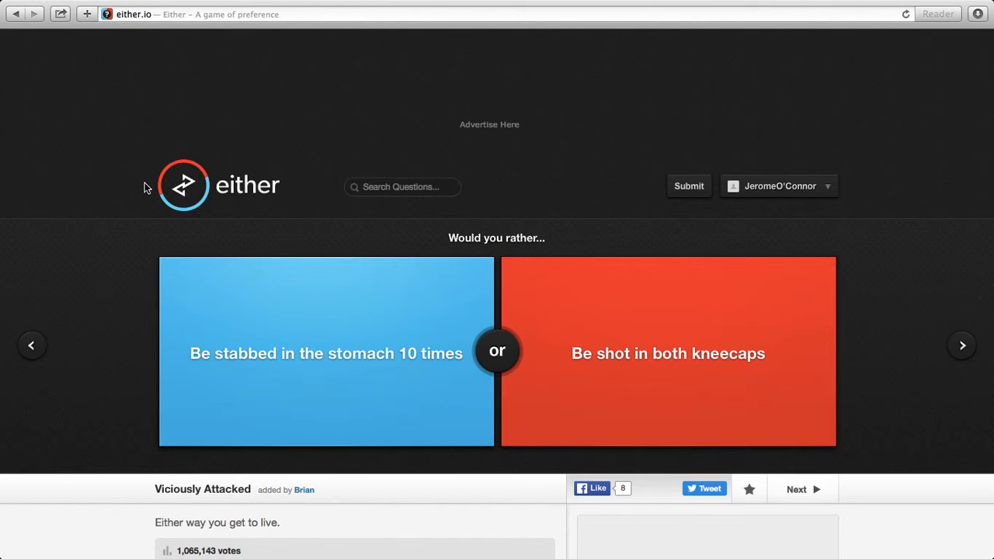
mouse_move(278, 339)
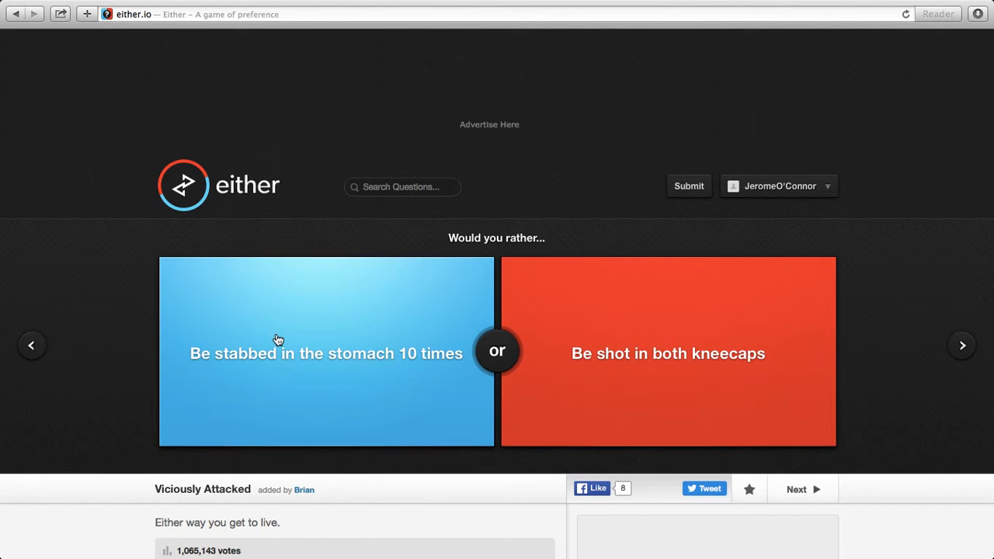
mouse_move(280, 335)
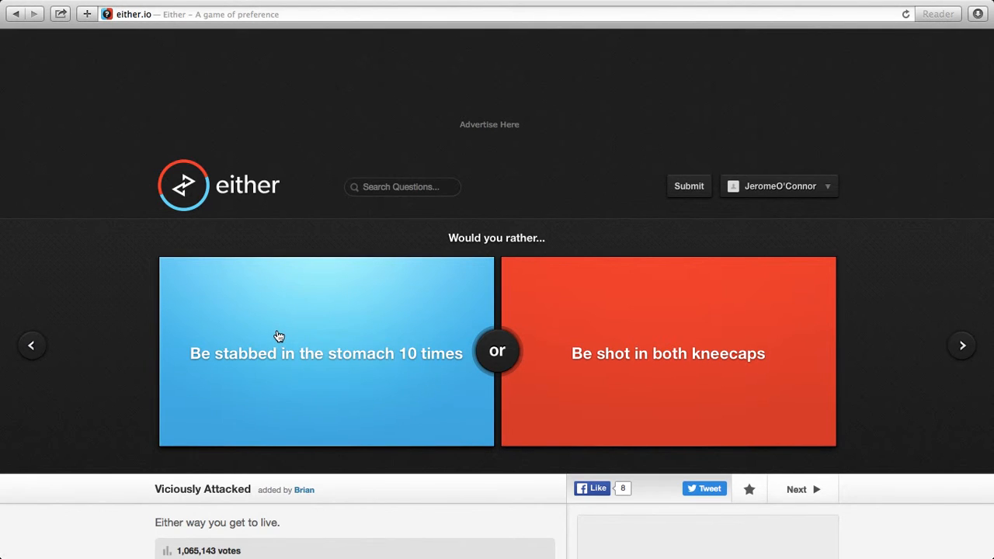
- Vote for being stabbed in the stomach, showing 47% stabbing versus 53% kneecaps
click(326, 355)
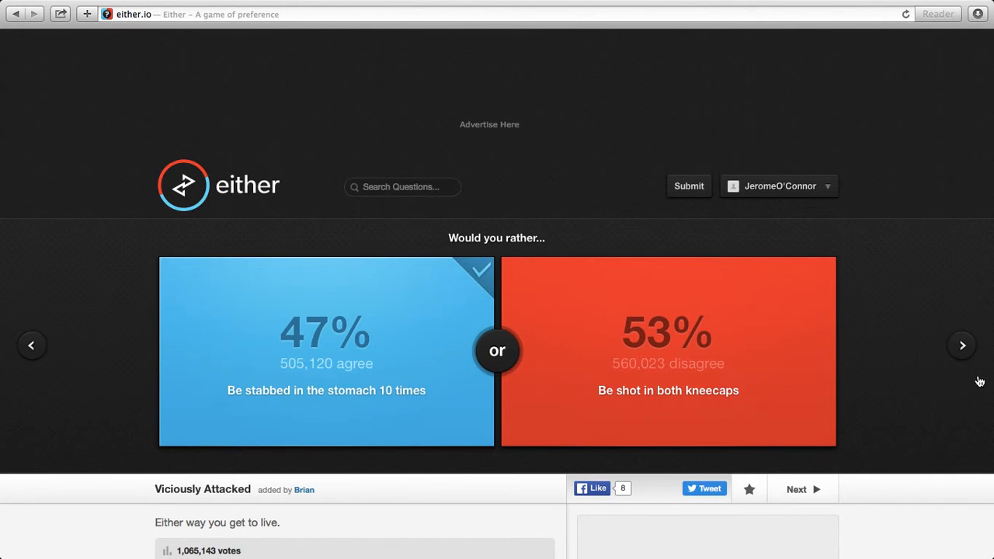
mouse_move(895, 385)
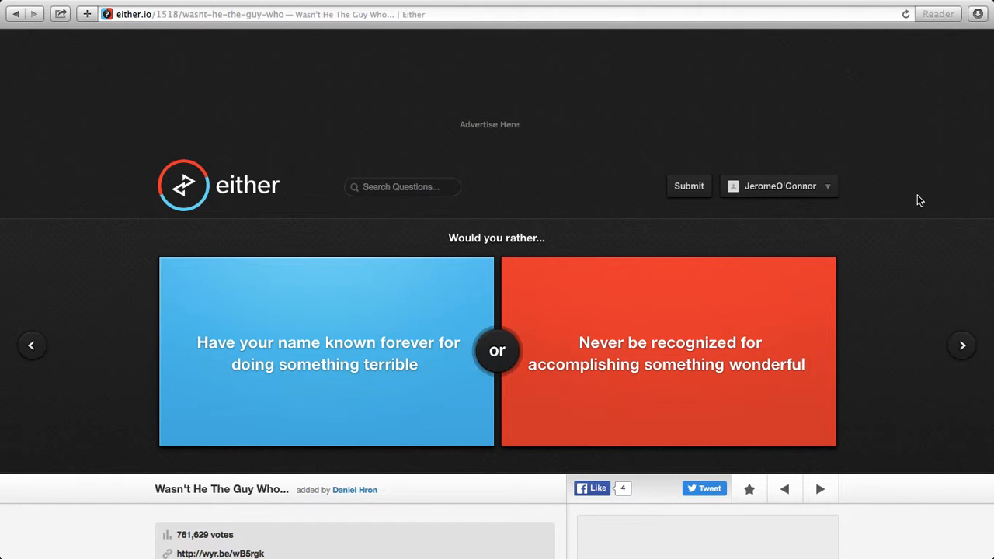
mouse_move(783, 286)
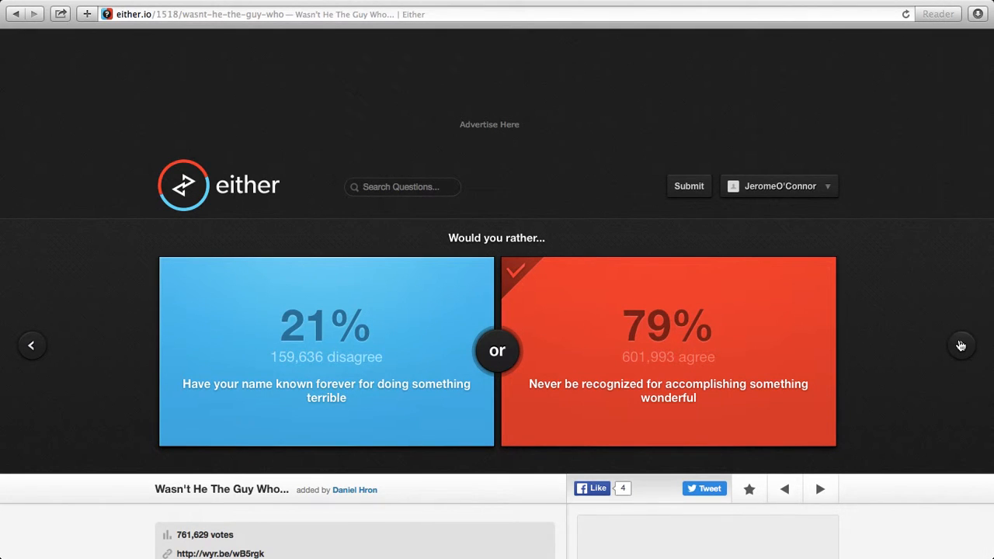
- Vote for a mouthful of needles, then for being famous for curing cancer at 66%
click(962, 345)
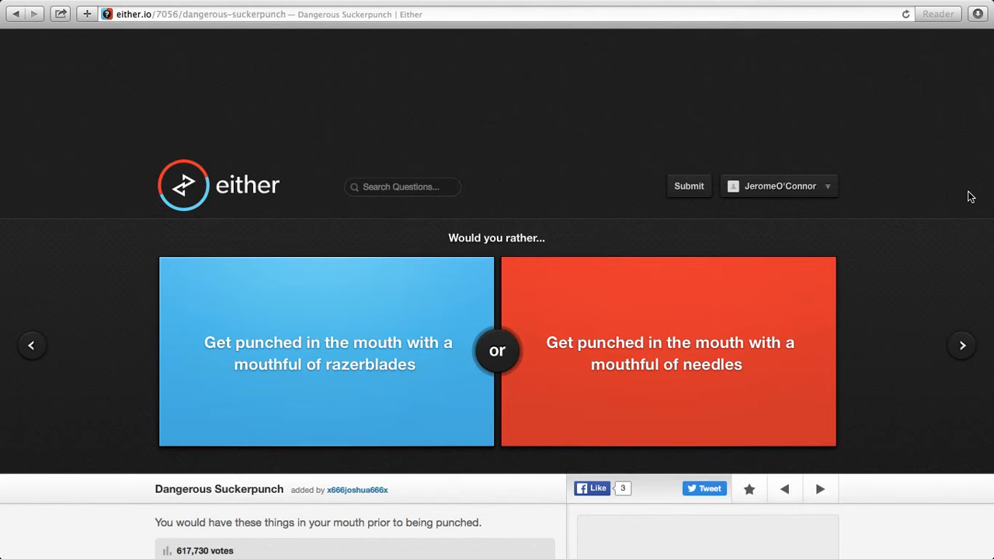
click(668, 351)
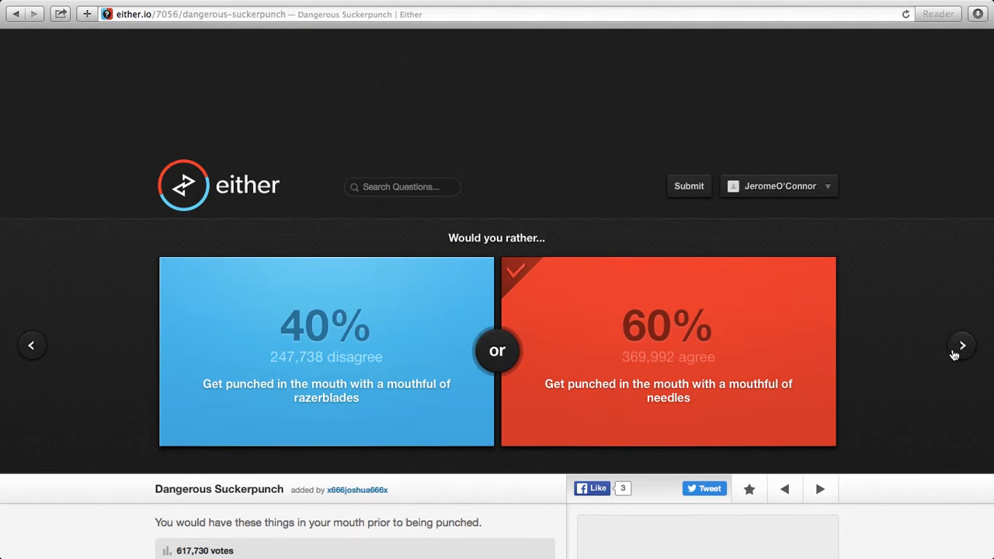
click(962, 344)
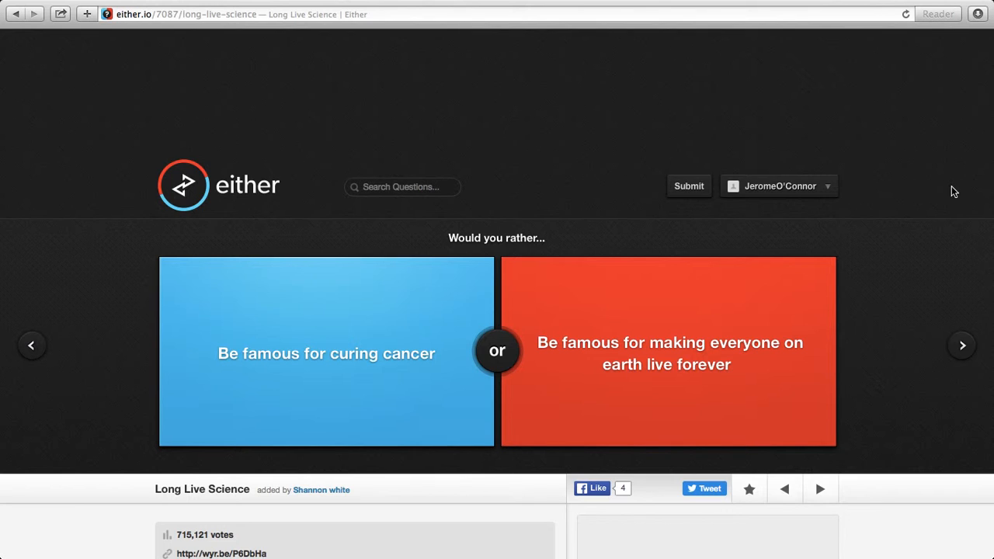
mouse_move(292, 329)
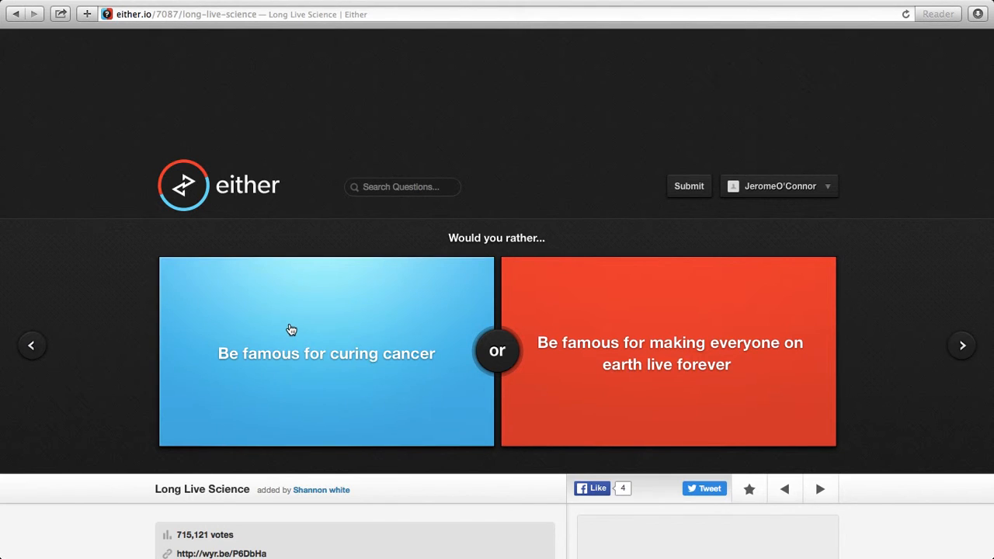
click(326, 354)
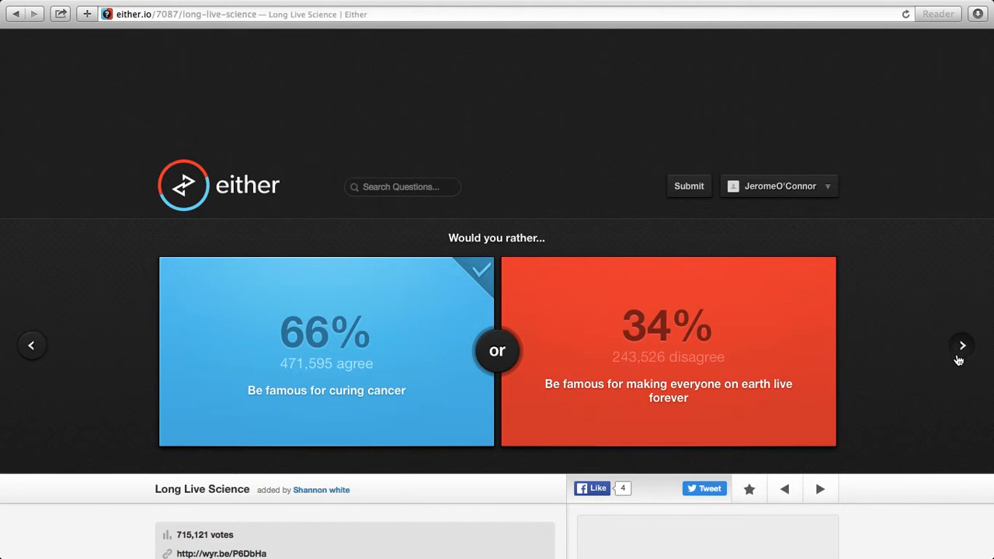
- Vote for teleporting anywhere, then for knowing Amelia Earhart's fate at 53%
click(962, 345)
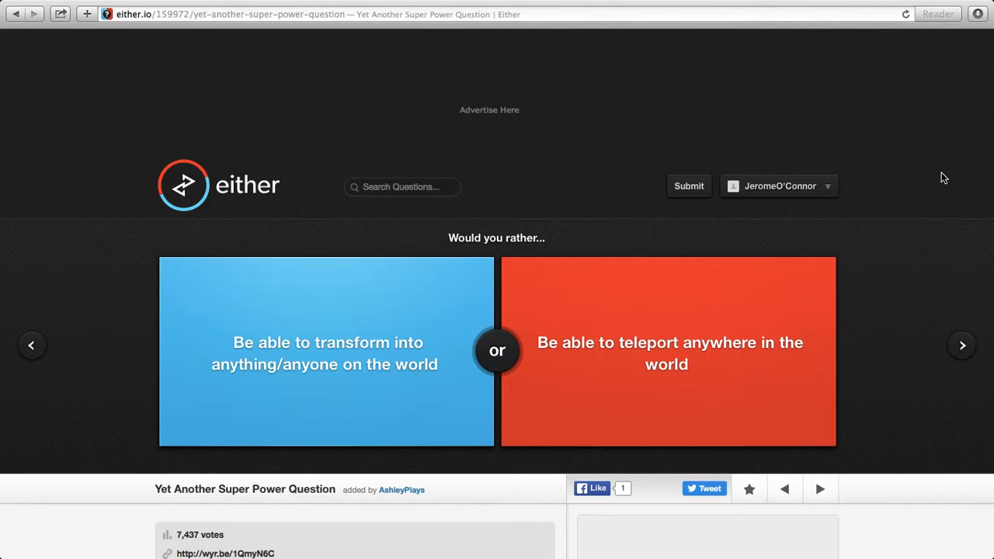
click(668, 351)
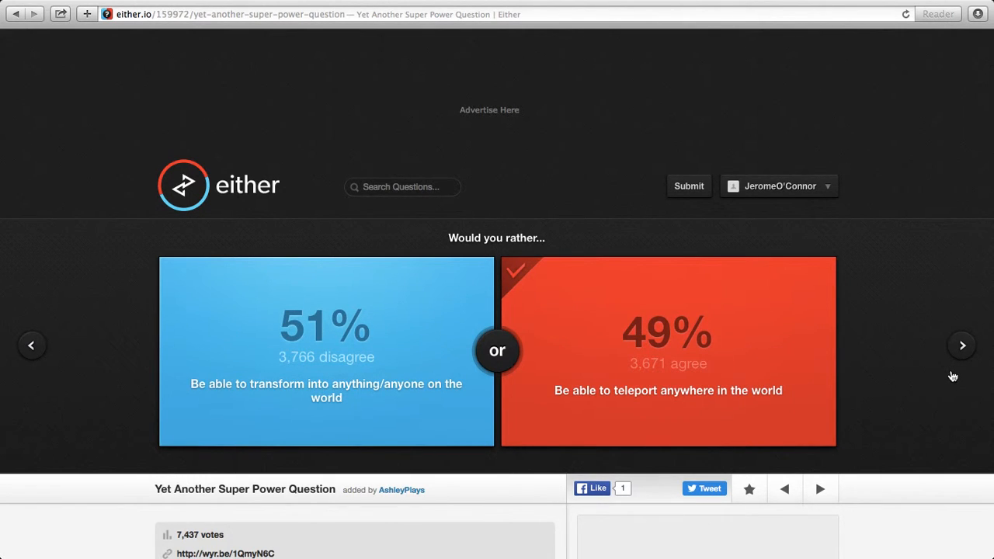
click(961, 345)
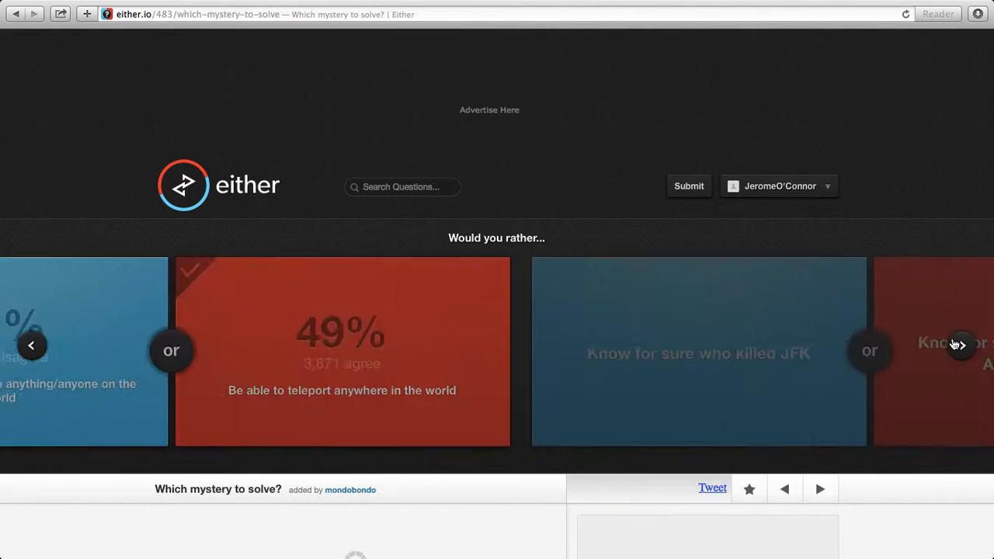
click(960, 345)
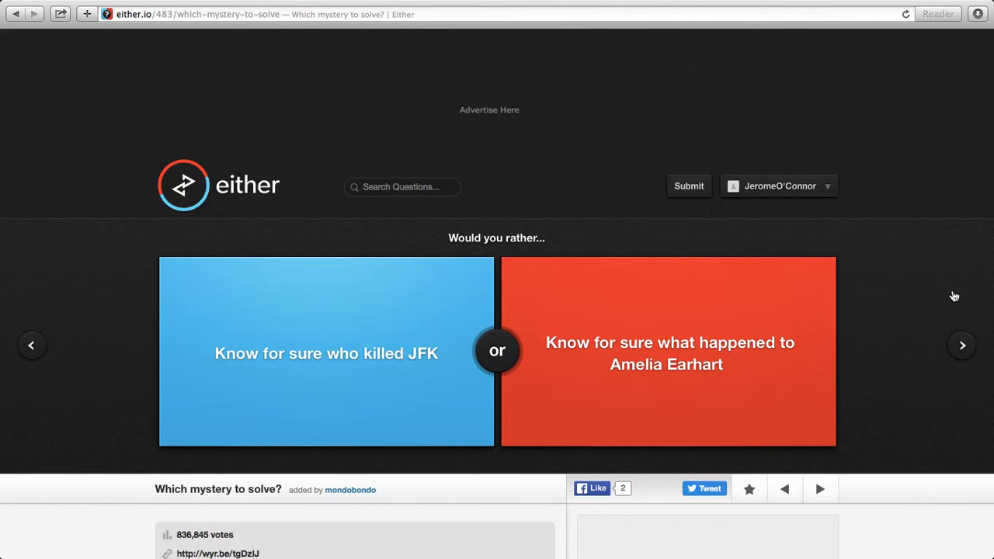
mouse_move(843, 322)
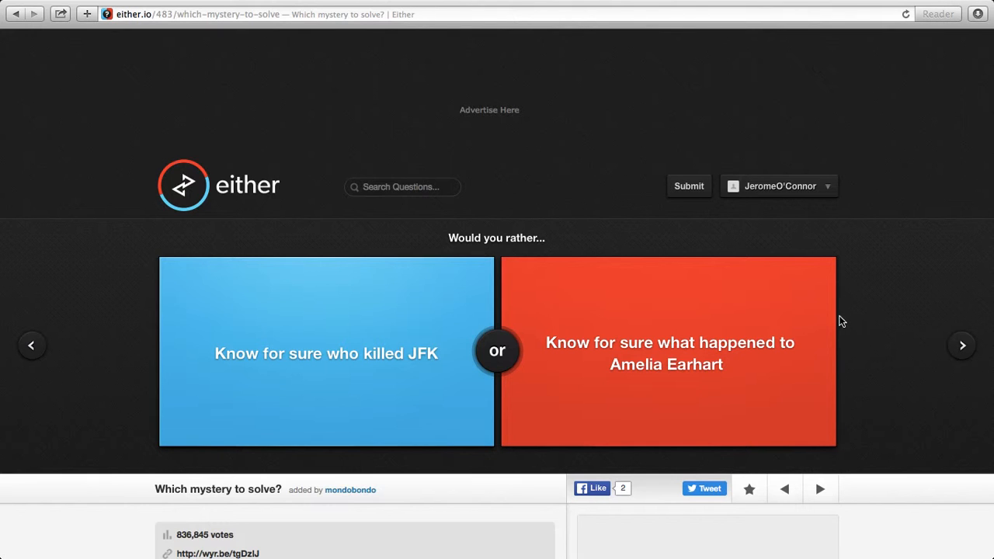
click(668, 355)
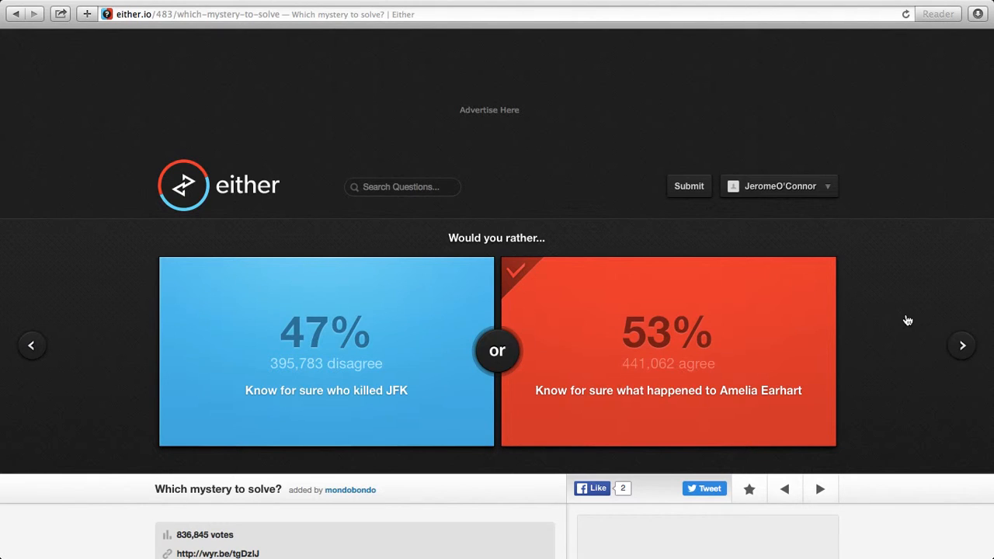
- Vote for fighting 100 third graders one at a time, then advance to Work Week
click(964, 345)
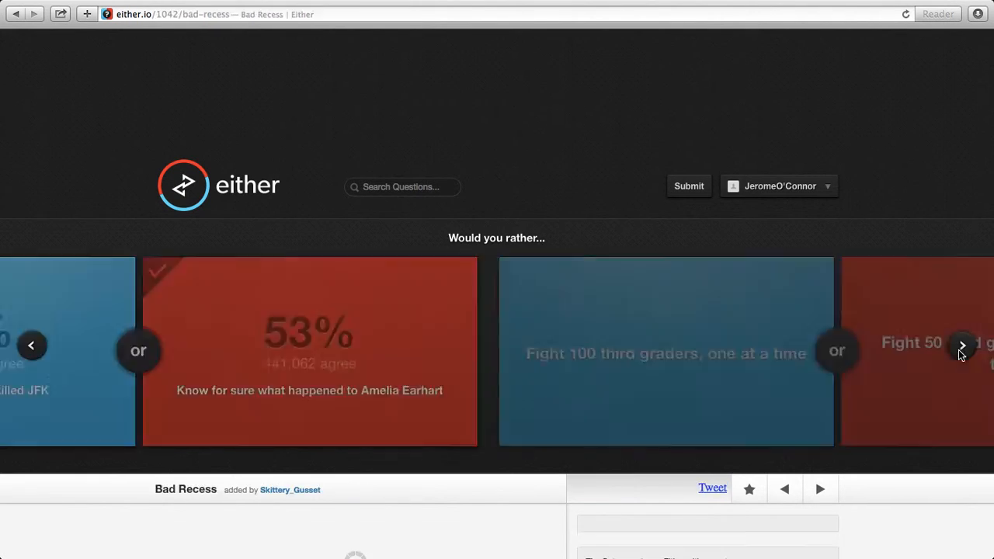
click(964, 345)
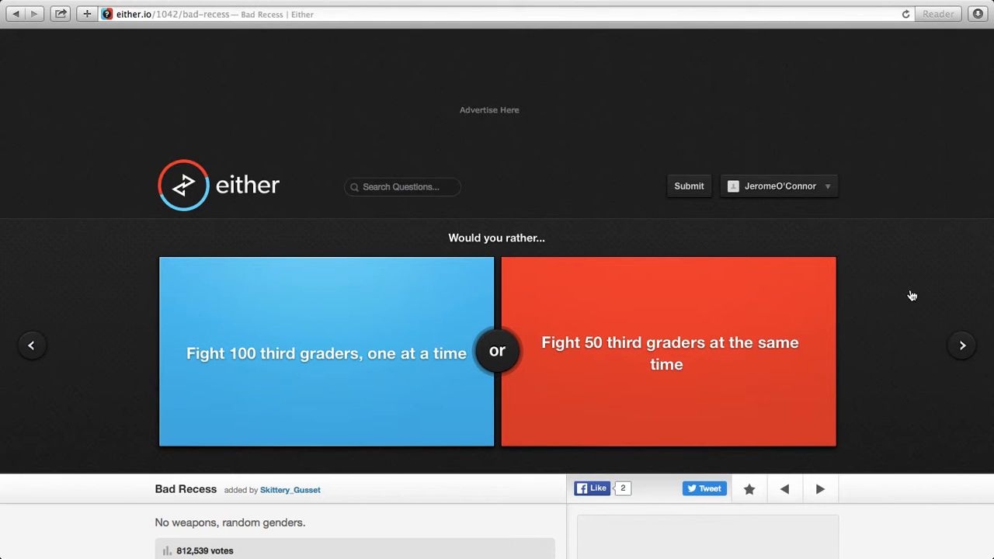
click(326, 351)
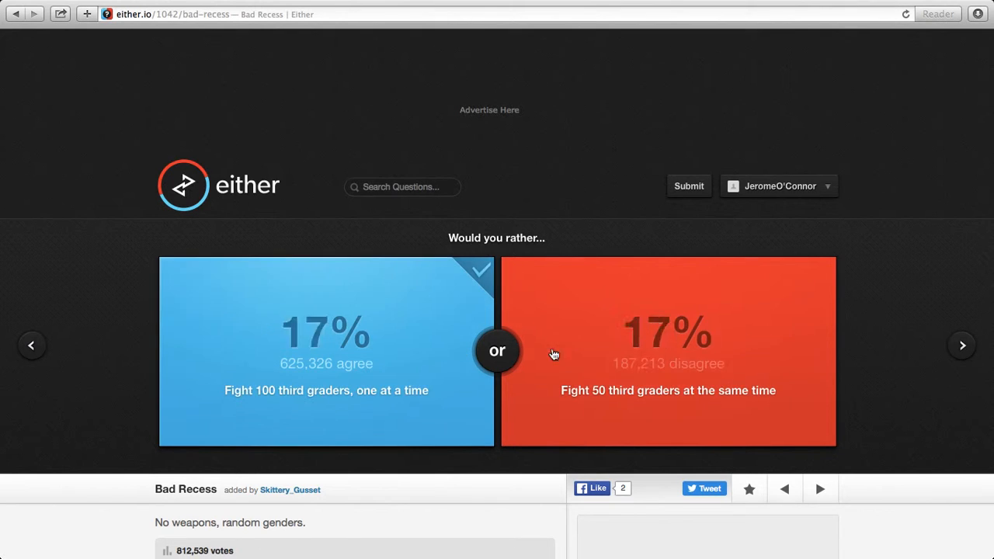
click(326, 349)
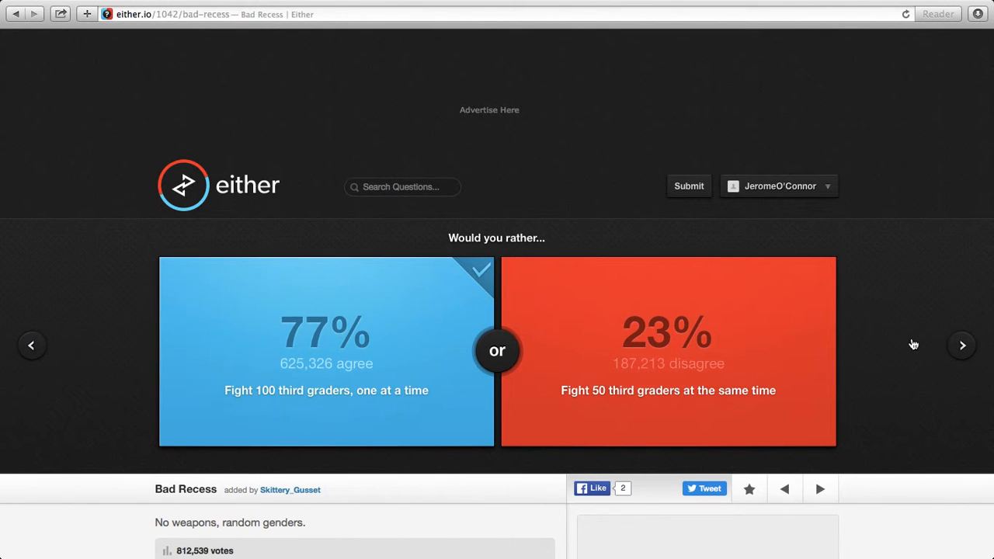
mouse_move(957, 354)
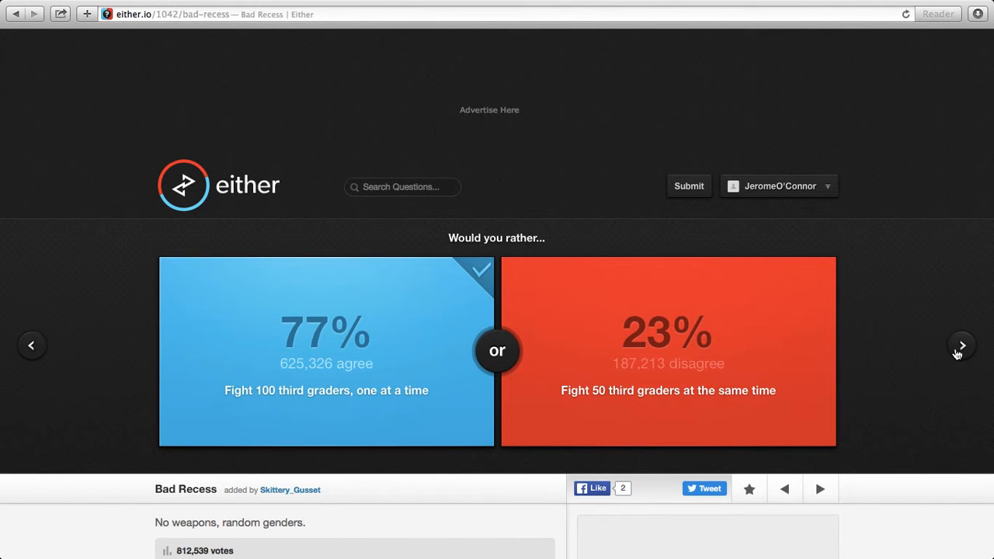
mouse_move(957, 358)
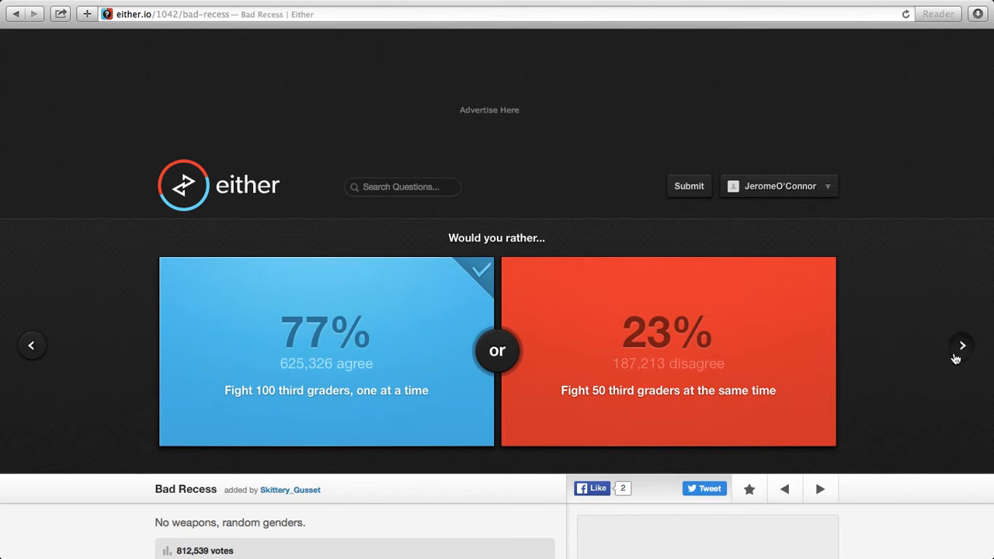
click(962, 345)
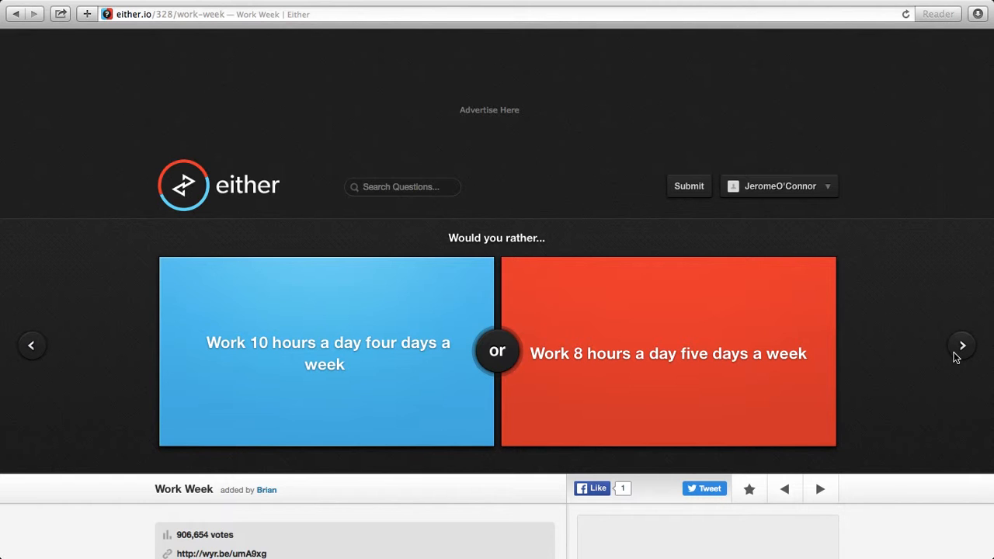
- Vote for the four-day work week and censored TV profanities, then advance to cold food
click(326, 342)
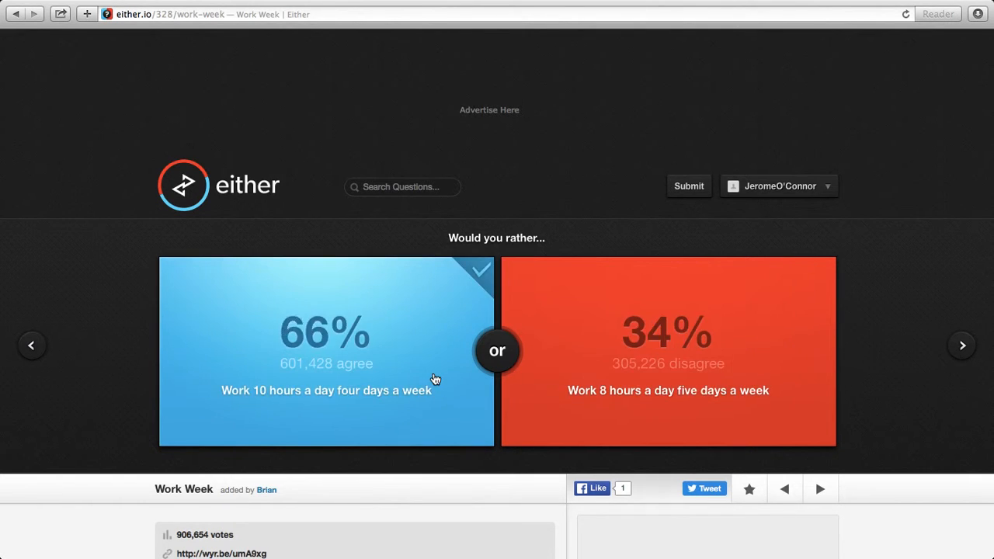
mouse_move(909, 348)
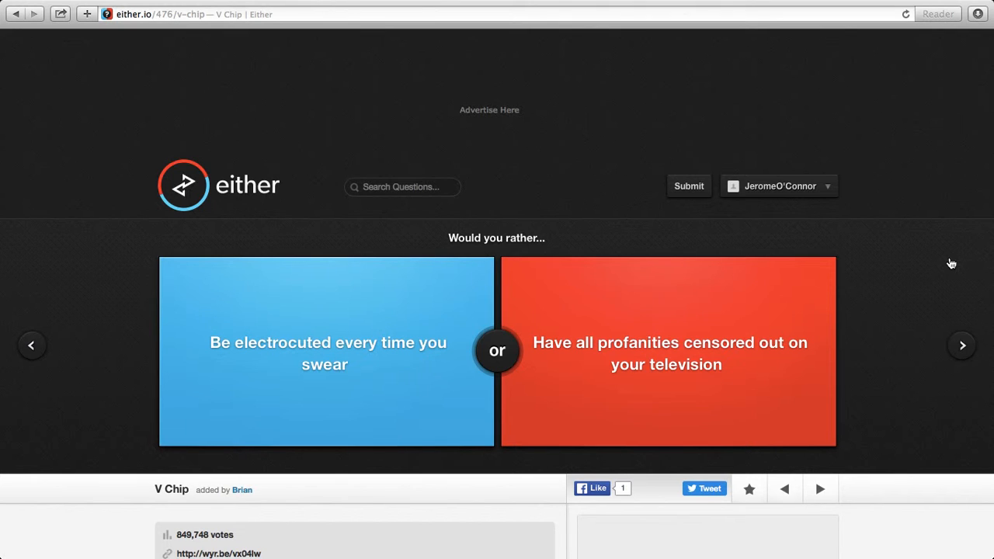
mouse_move(867, 325)
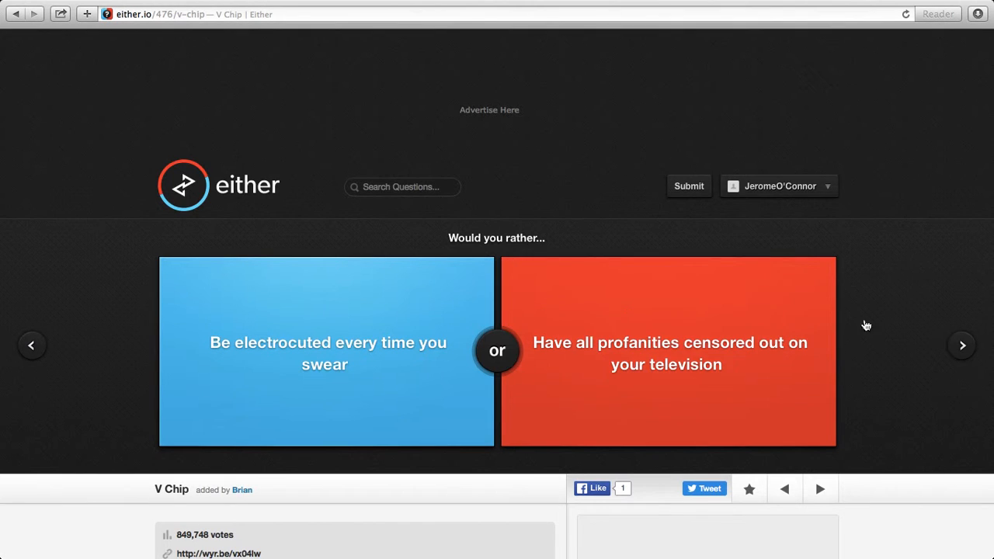
click(668, 351)
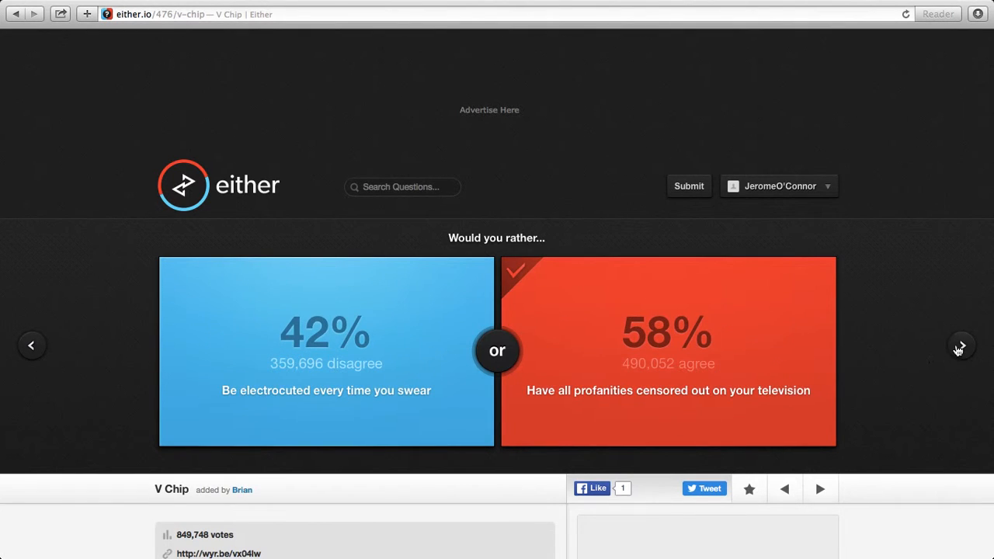
mouse_move(945, 295)
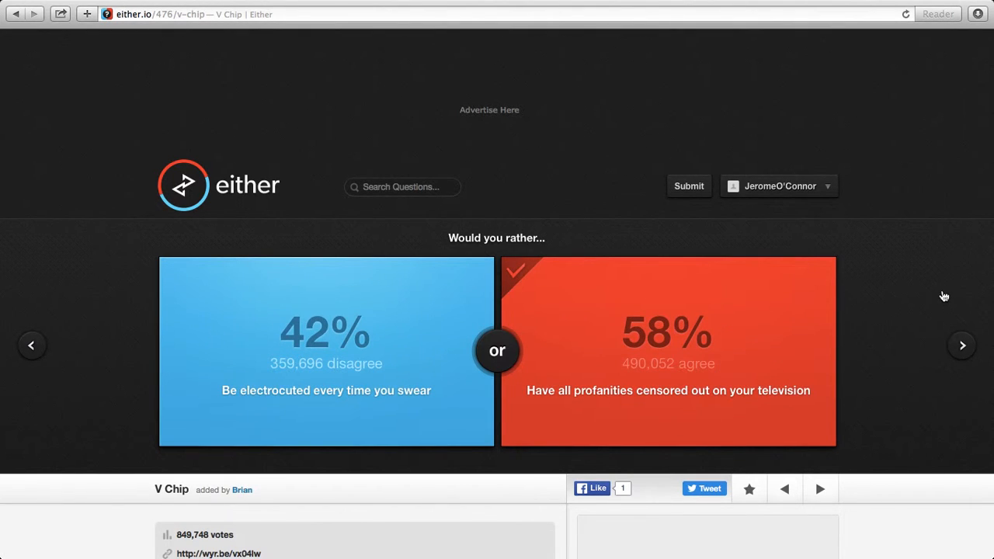
click(962, 345)
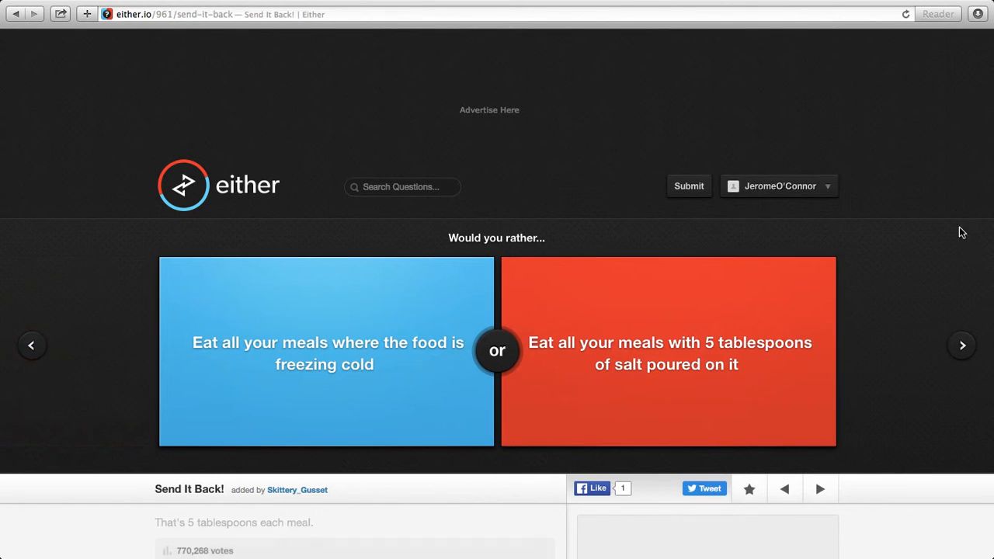
mouse_move(954, 212)
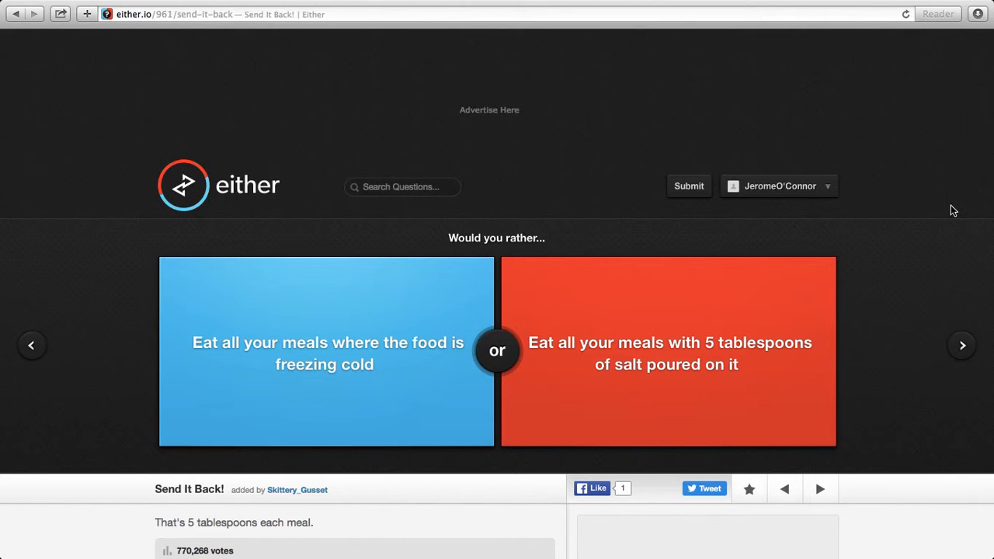
mouse_move(407, 394)
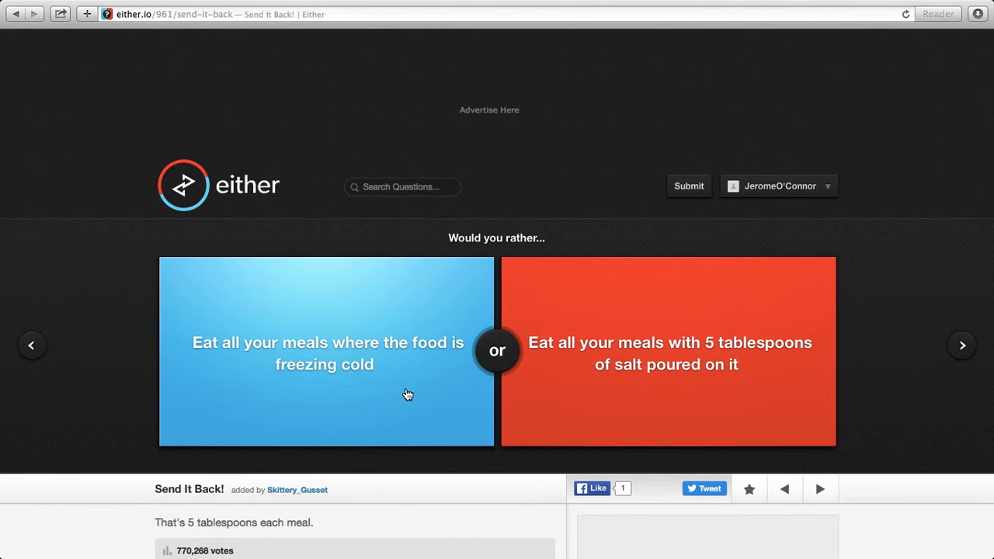
- Vote for freezing-cold meals, the cab driver's armpit, and the room with dead bodies
click(327, 351)
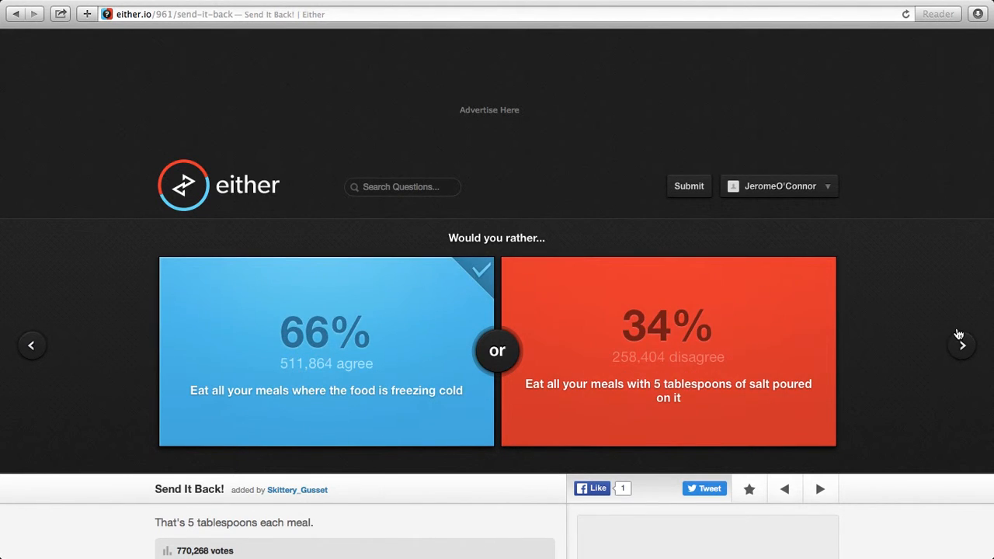
mouse_move(957, 351)
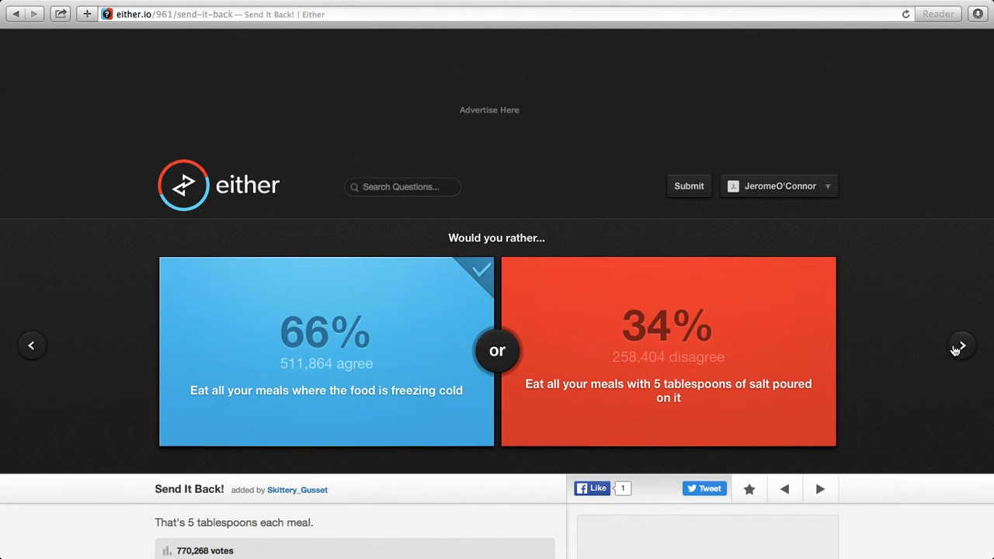
click(962, 345)
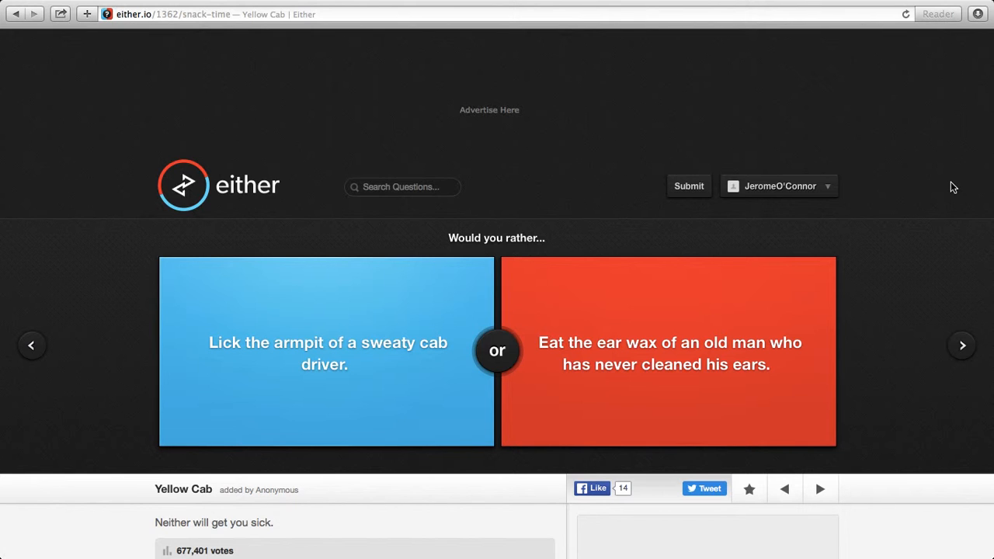
mouse_move(394, 252)
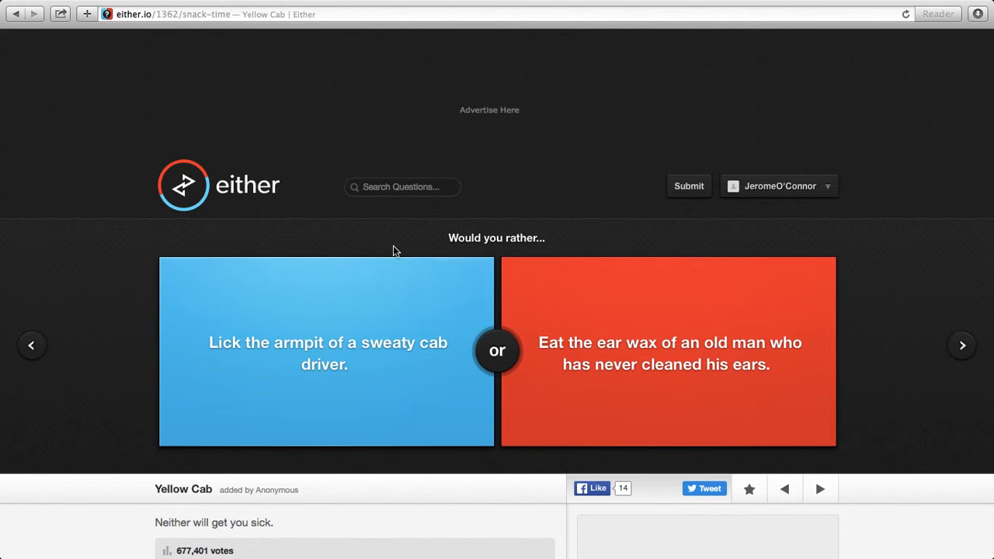
click(327, 351)
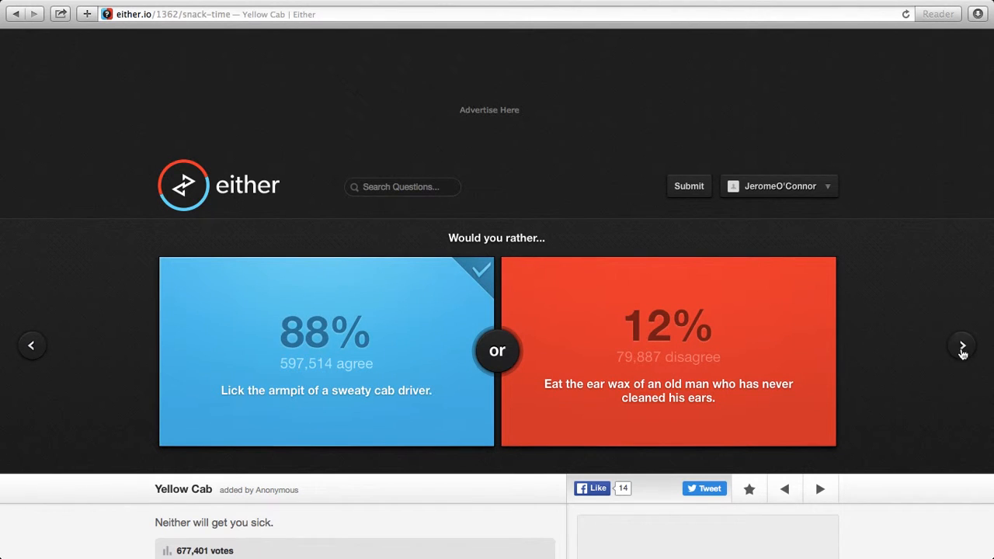
click(962, 345)
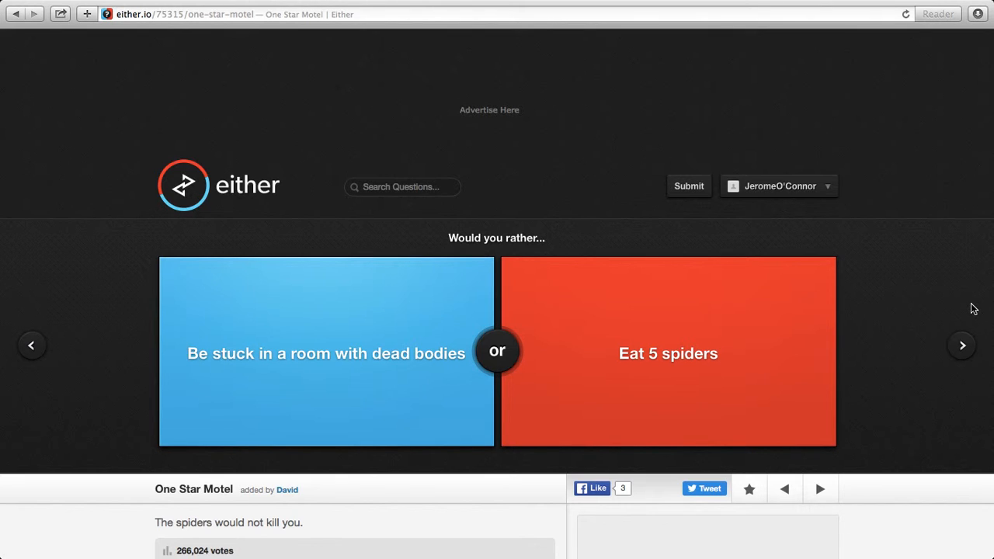
mouse_move(194, 361)
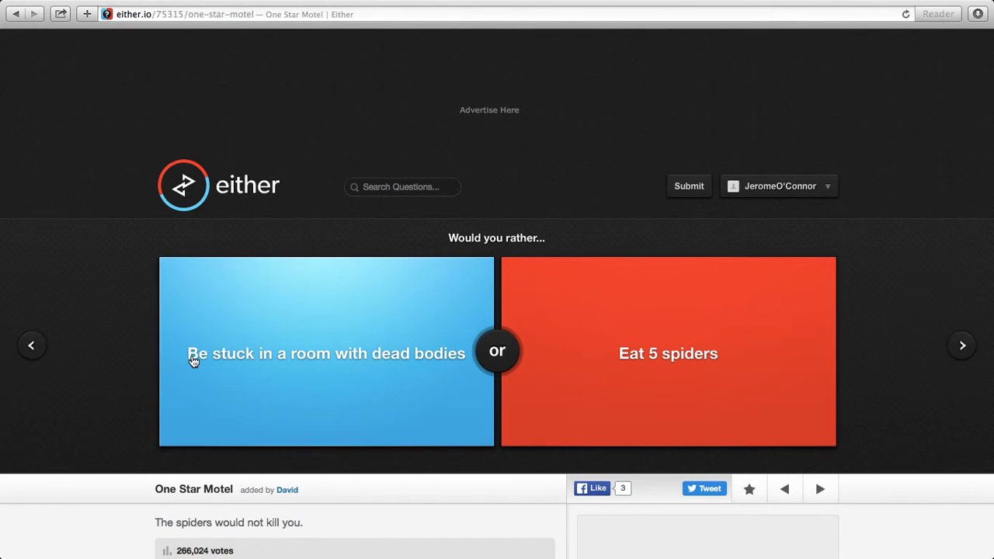
click(326, 354)
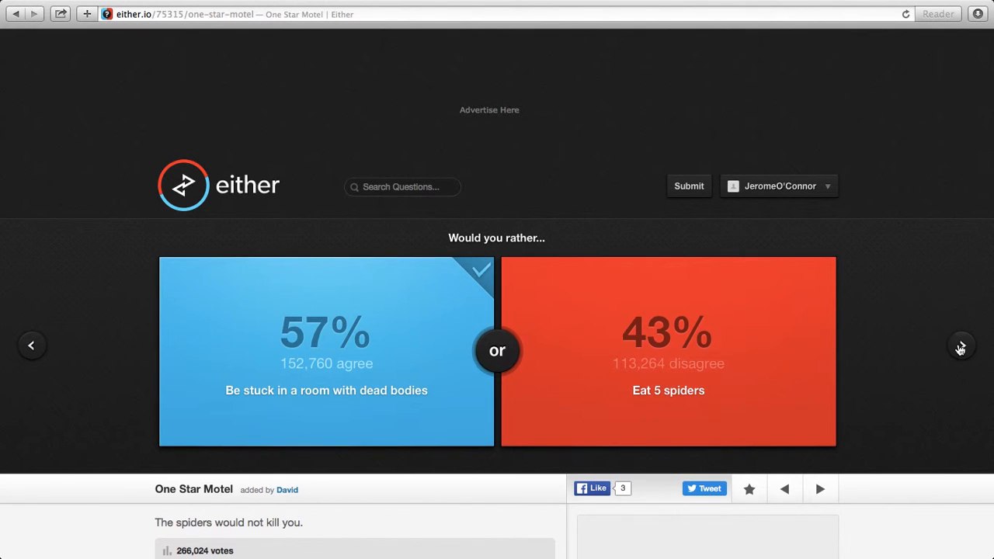
- Vote for tasting nothing ever again at 23%, then for being completely bald at 76%
click(961, 345)
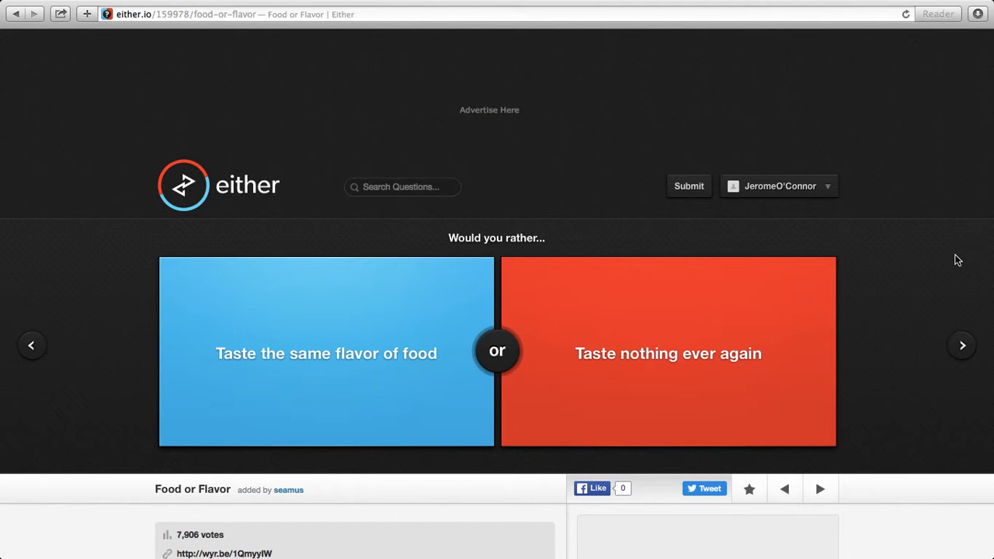
mouse_move(650, 457)
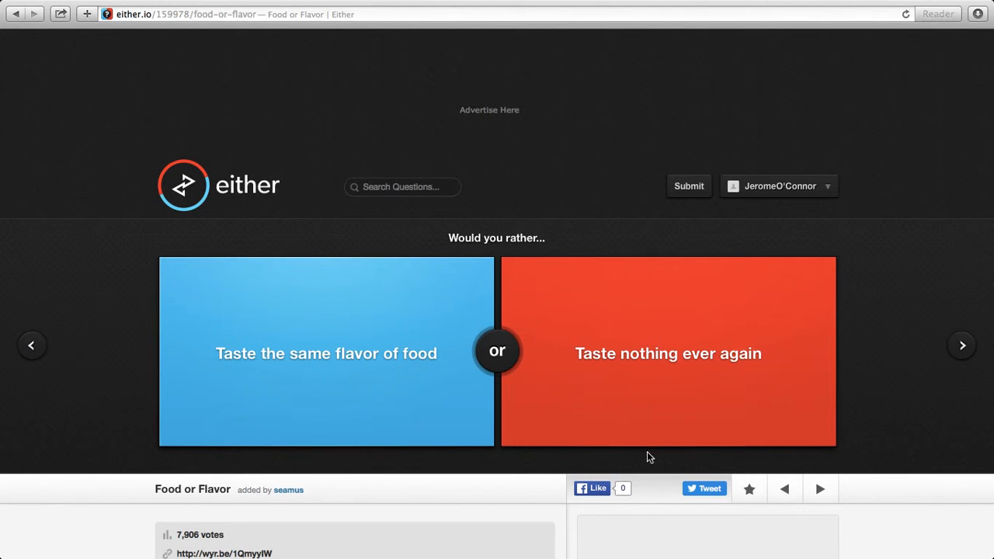
click(668, 354)
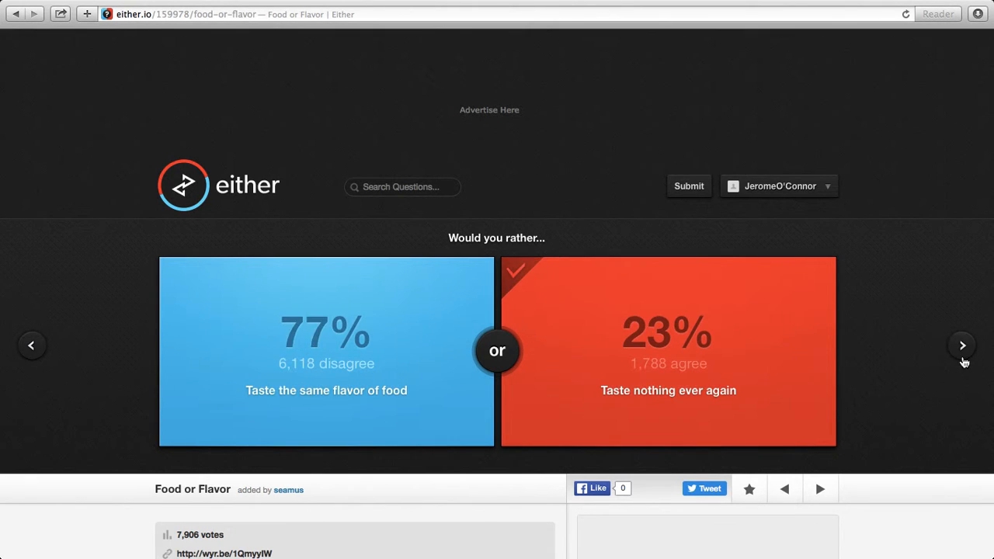
click(963, 345)
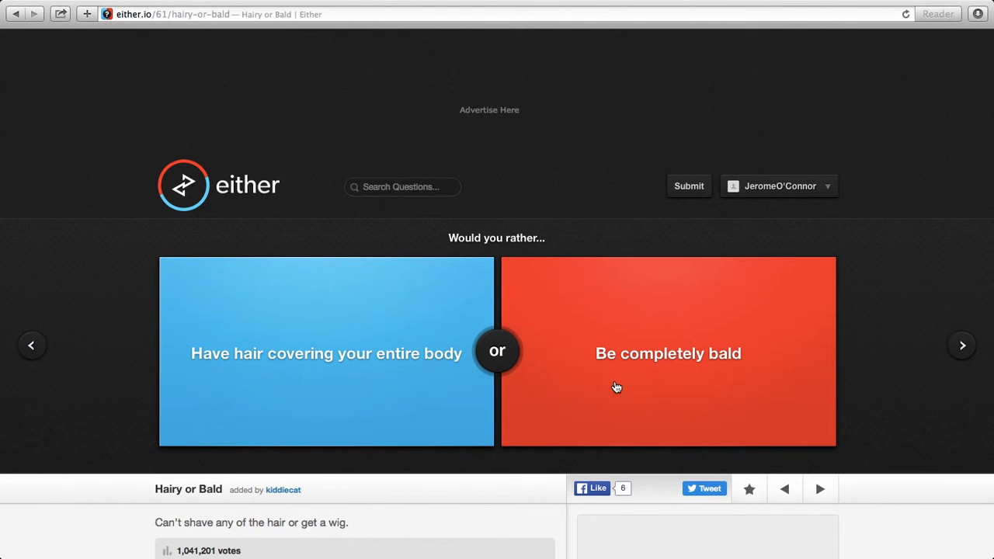
mouse_move(348, 345)
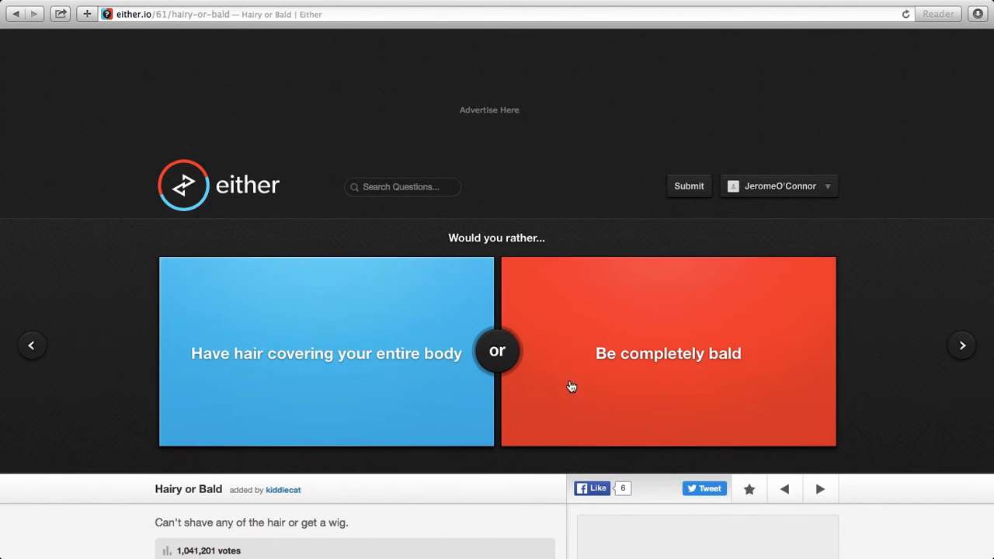
click(668, 354)
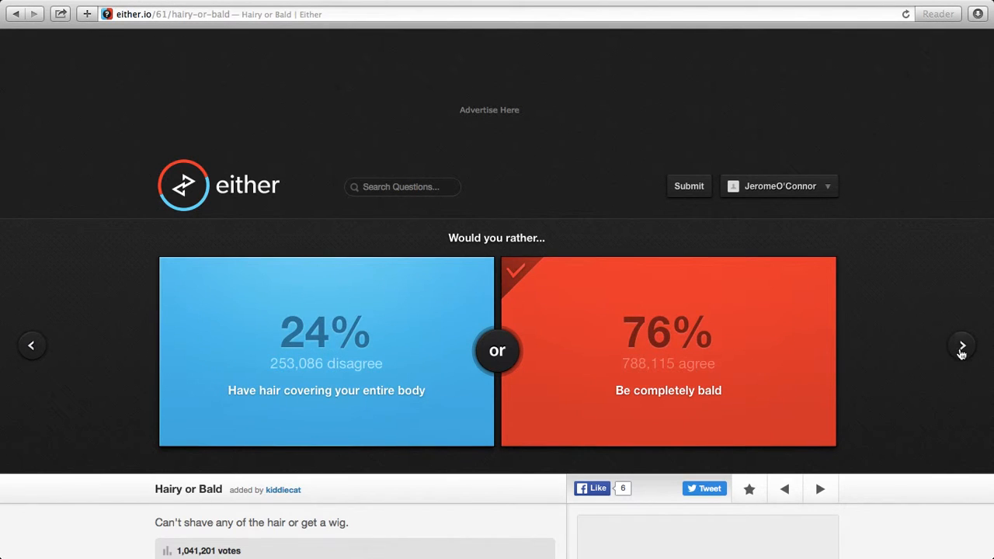
- Vote for losing sense of smell, rooming with Snoop Dogg, and owning a pet turtle
click(961, 345)
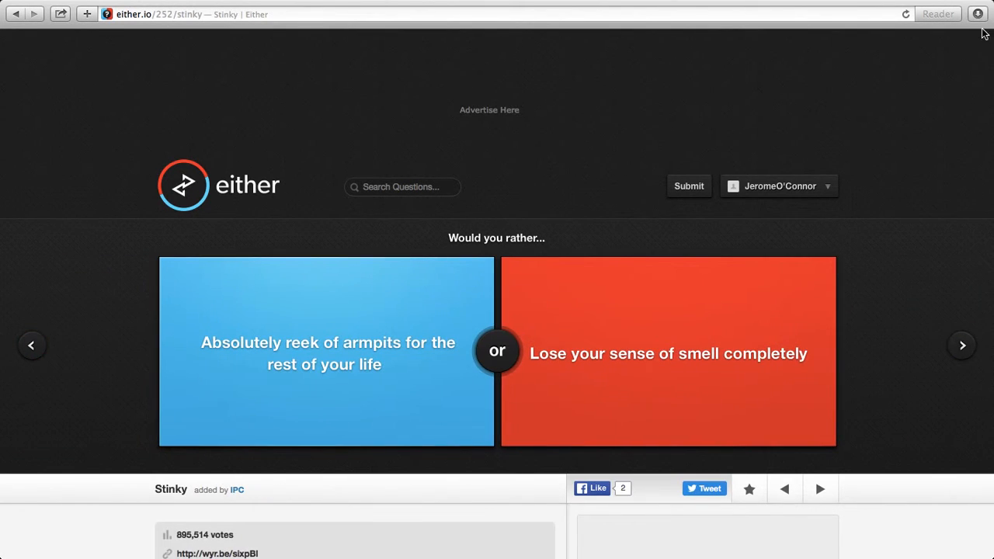
mouse_move(915, 197)
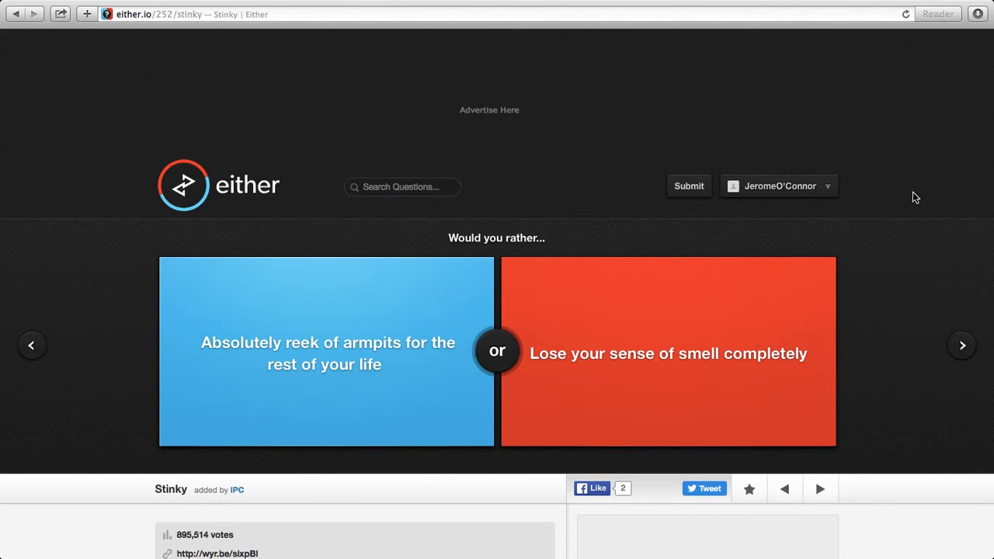
click(668, 354)
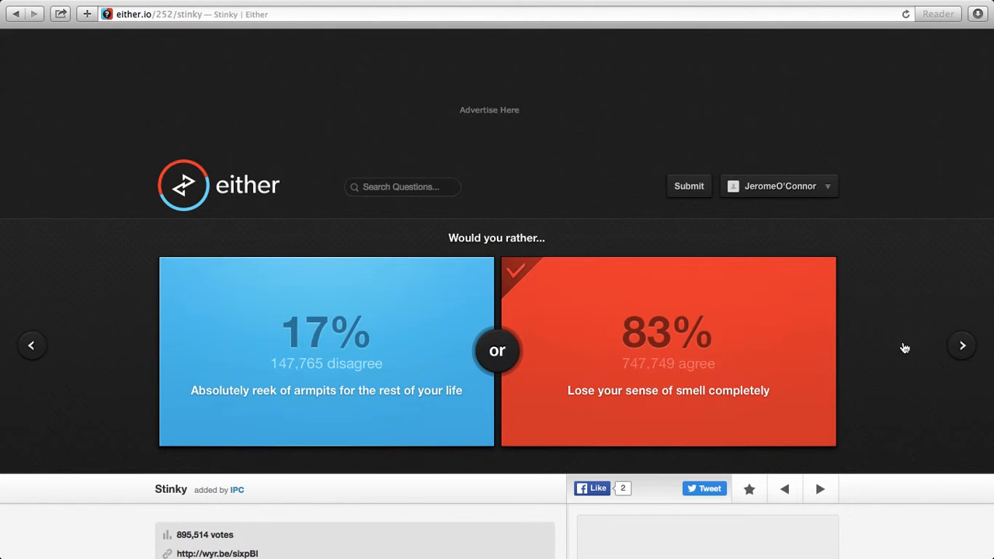
click(961, 345)
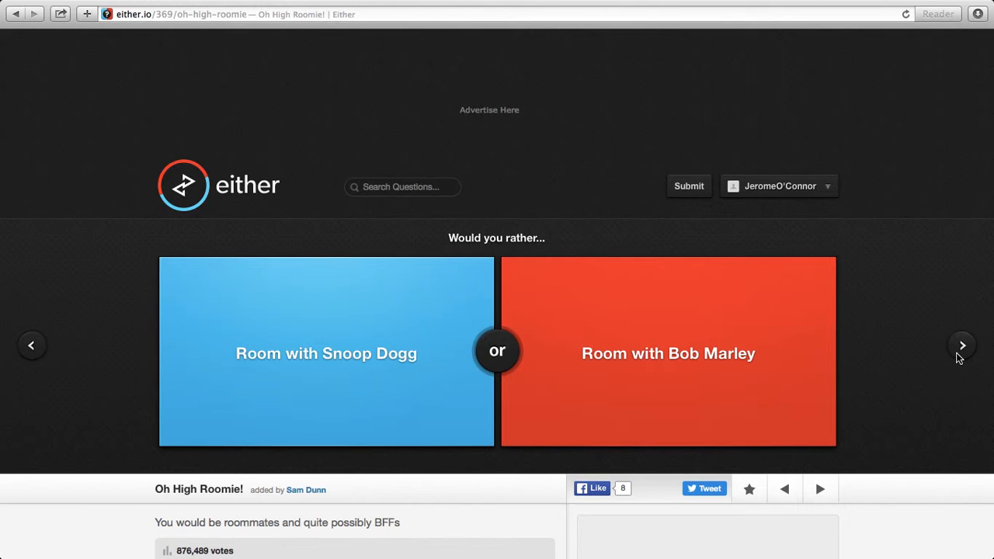
click(326, 354)
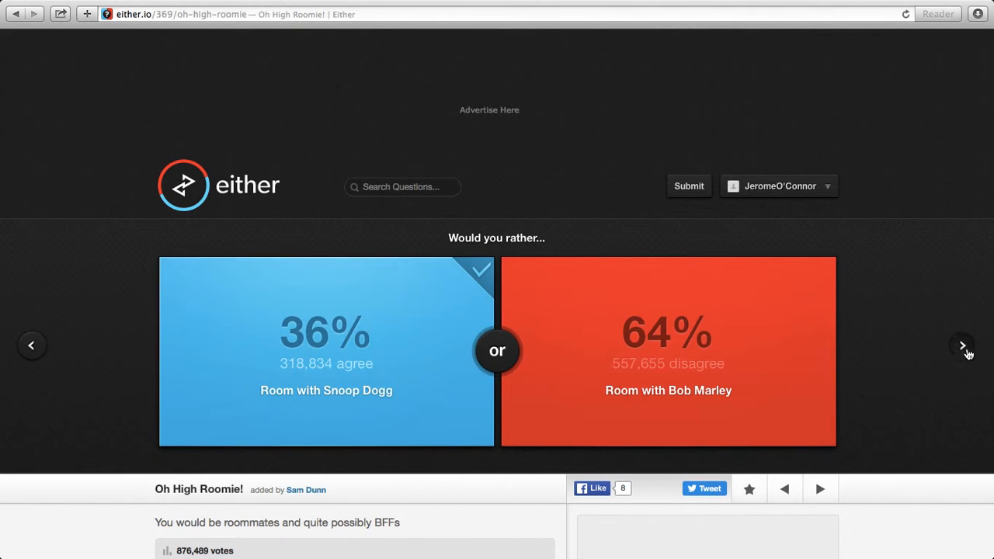
click(961, 345)
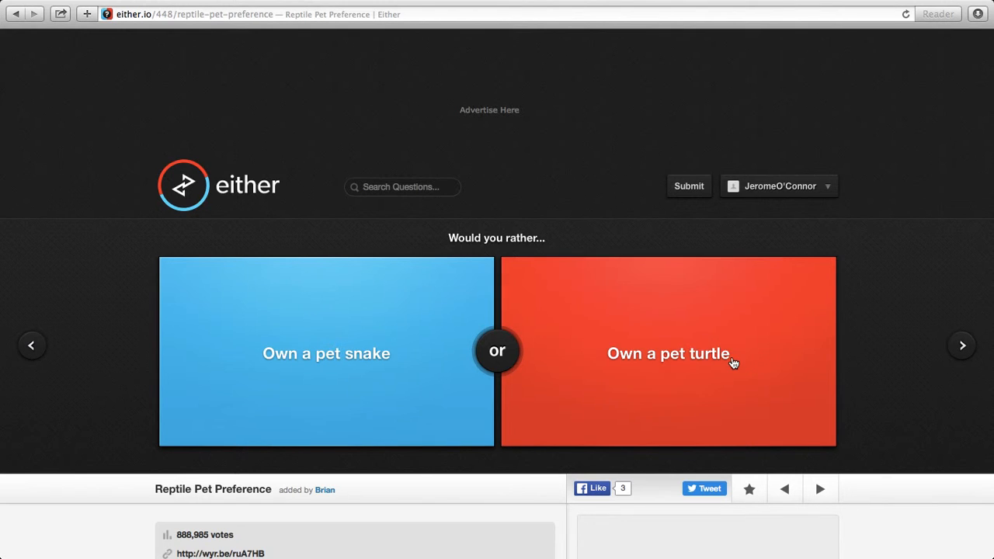
click(668, 355)
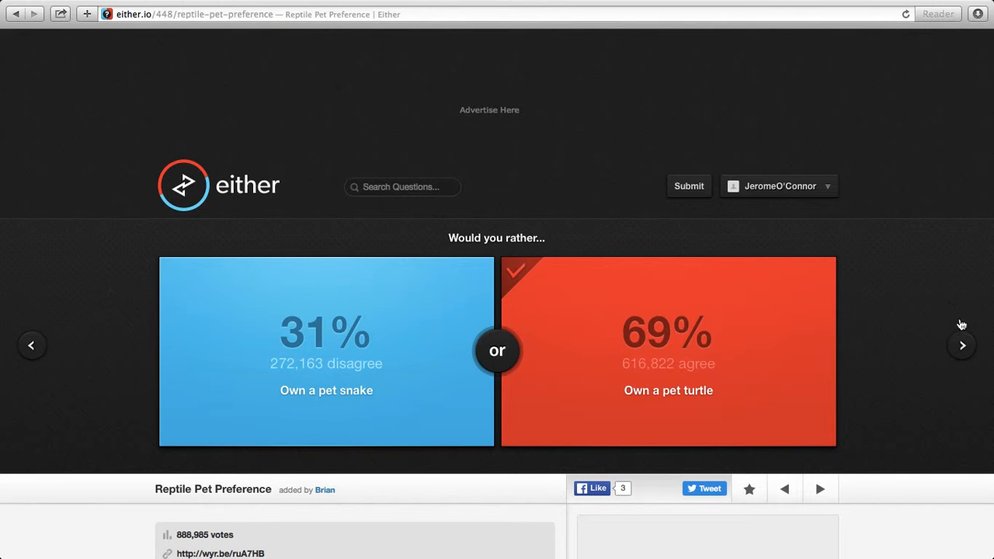
- Vote for being The Cookie Monster, then for being the first to die at 44%
click(962, 345)
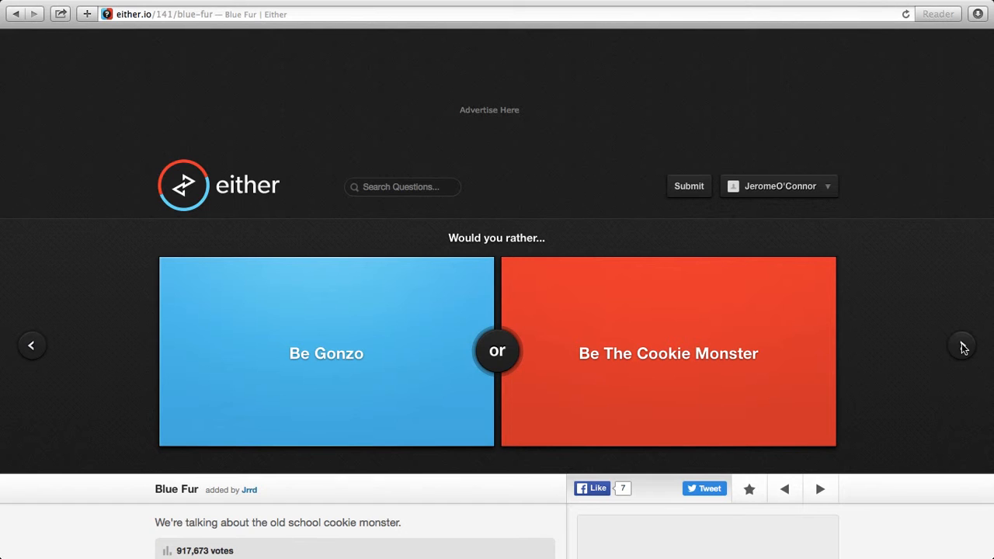
click(668, 351)
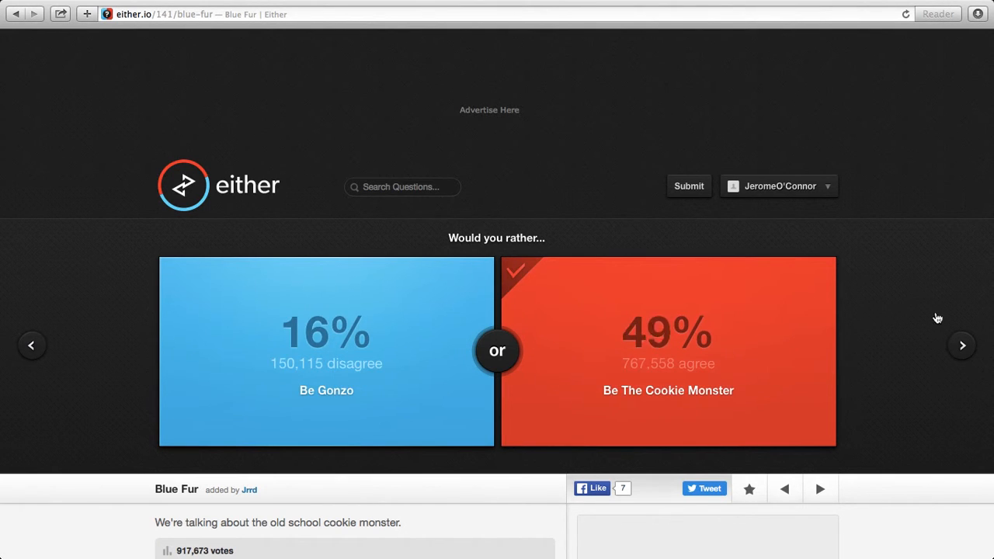
click(962, 345)
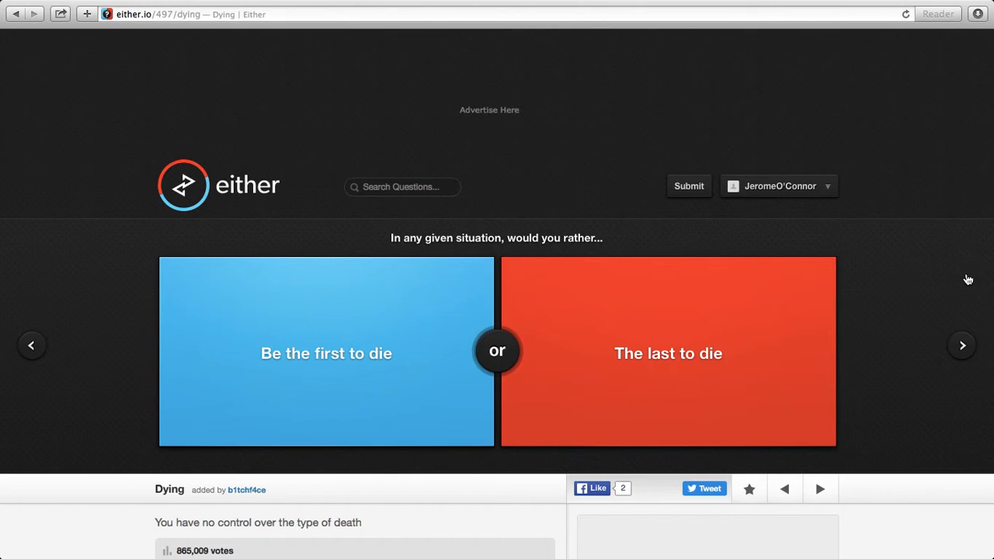
mouse_move(371, 356)
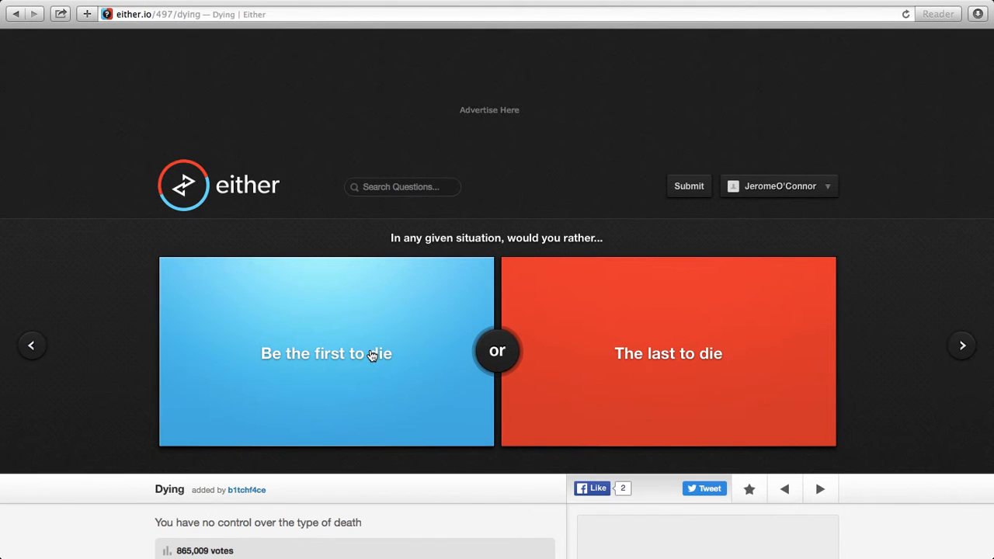
click(326, 354)
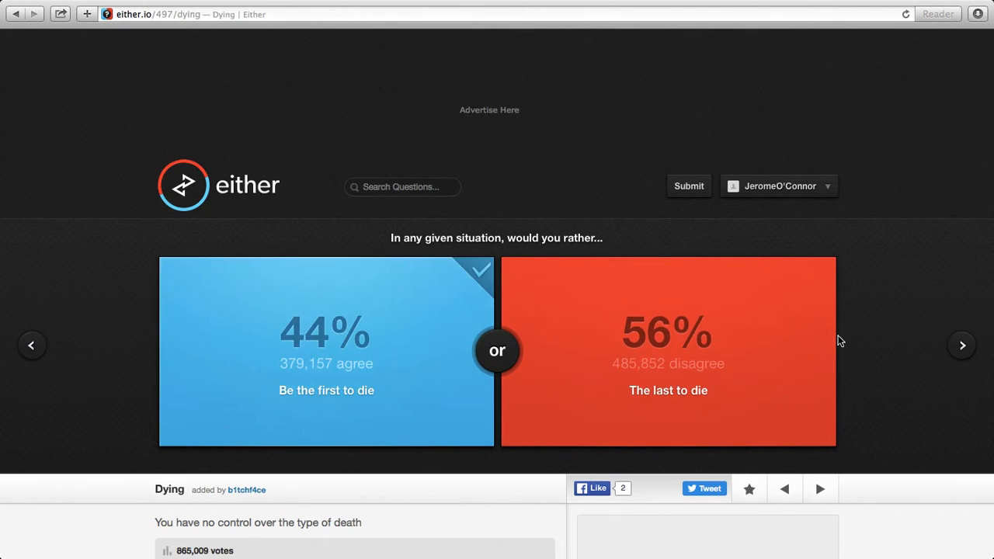
- Vote for the Brooklyn accent, then for flying while afraid of heights at 50%
click(962, 345)
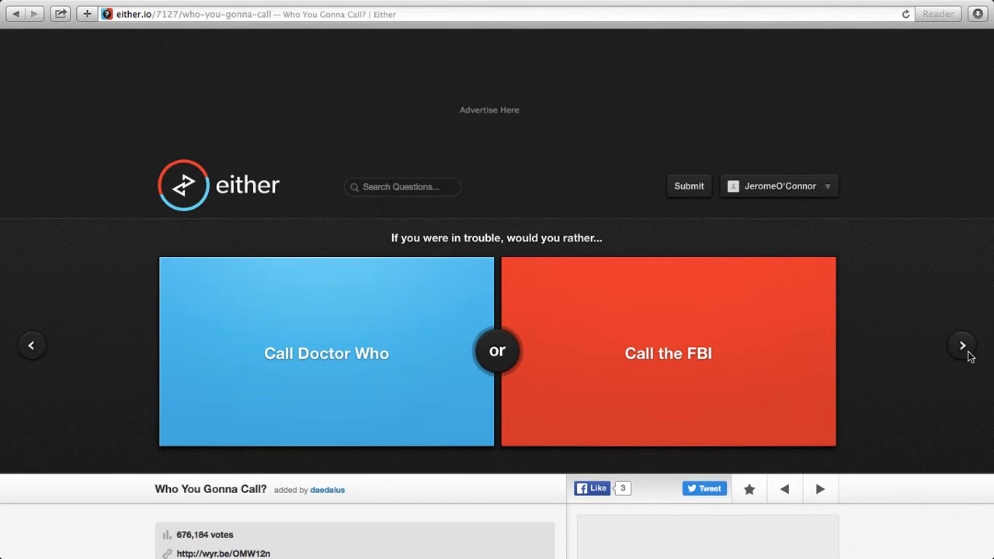
mouse_move(967, 354)
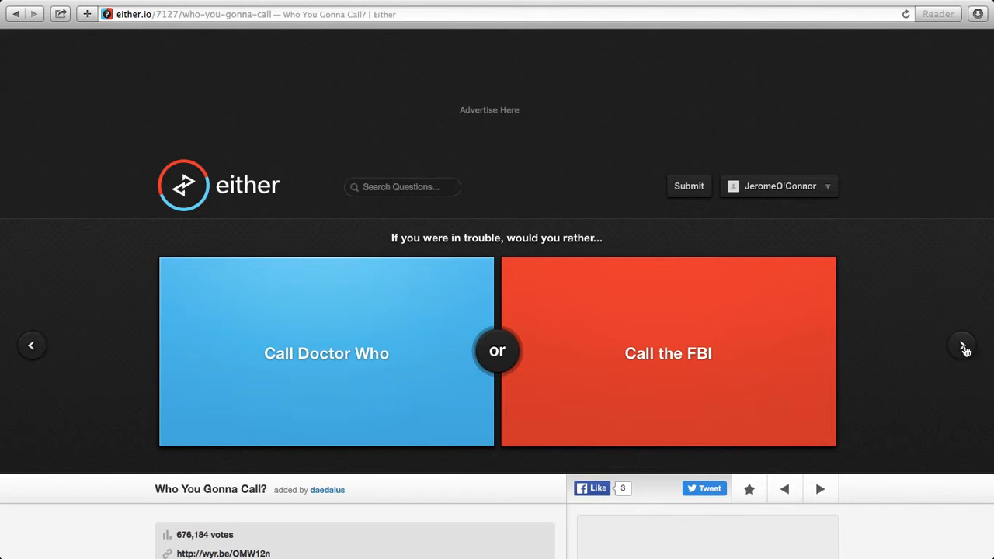
click(668, 353)
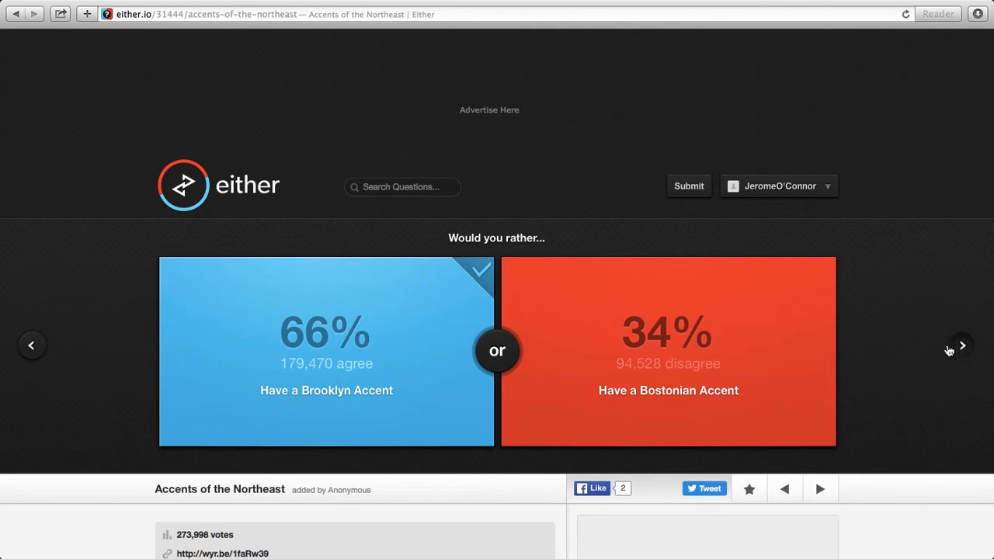
click(963, 345)
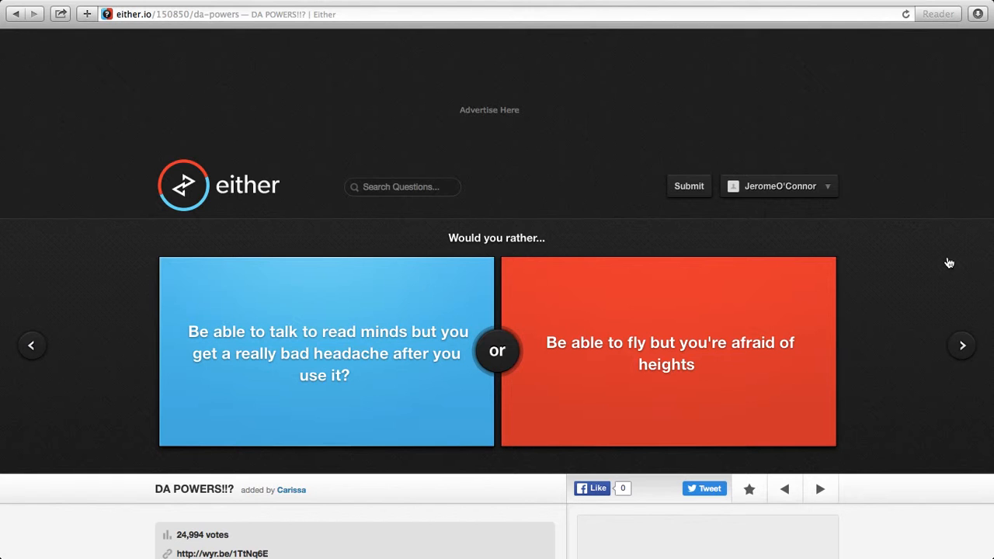
click(668, 351)
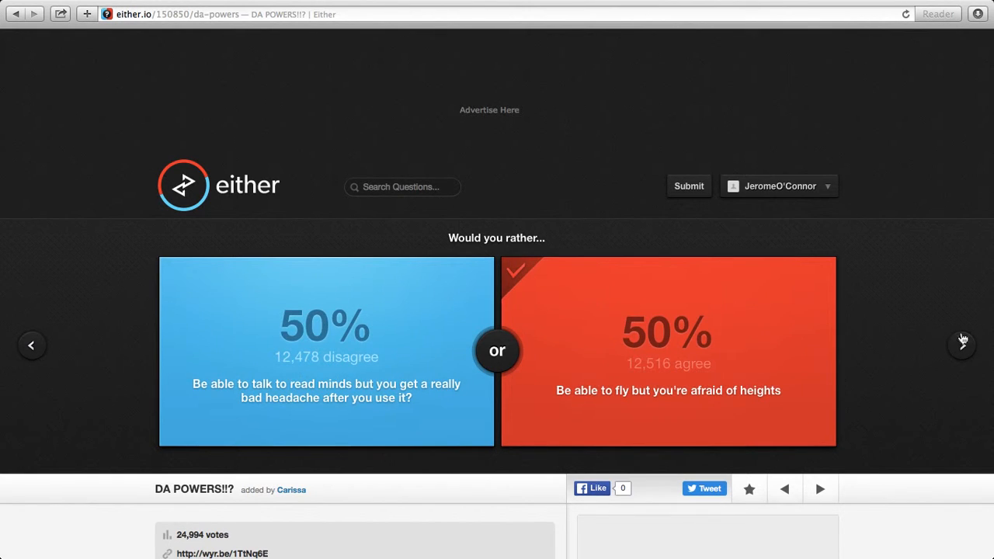
- Vote on the next question and for singing like Freddie Mercury at 47%
click(962, 345)
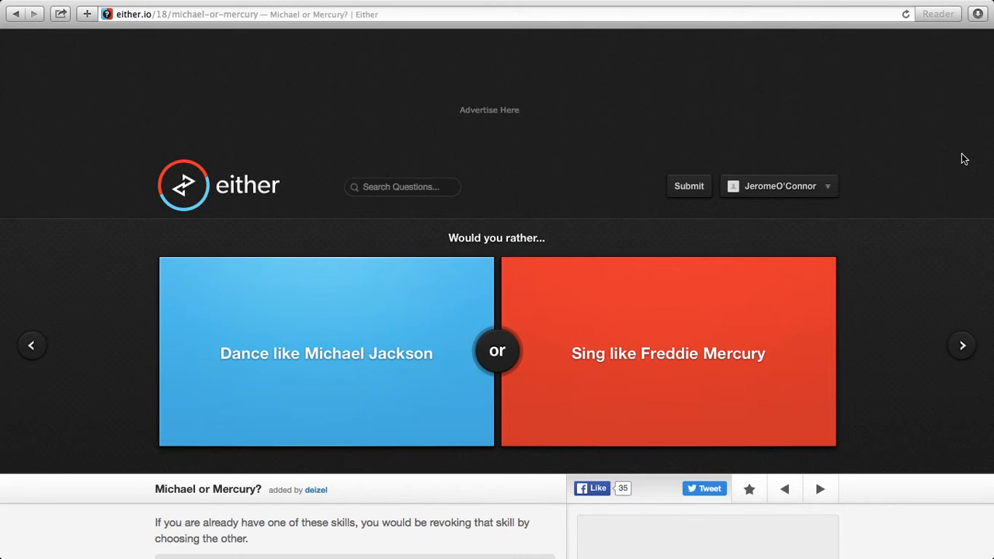
click(668, 351)
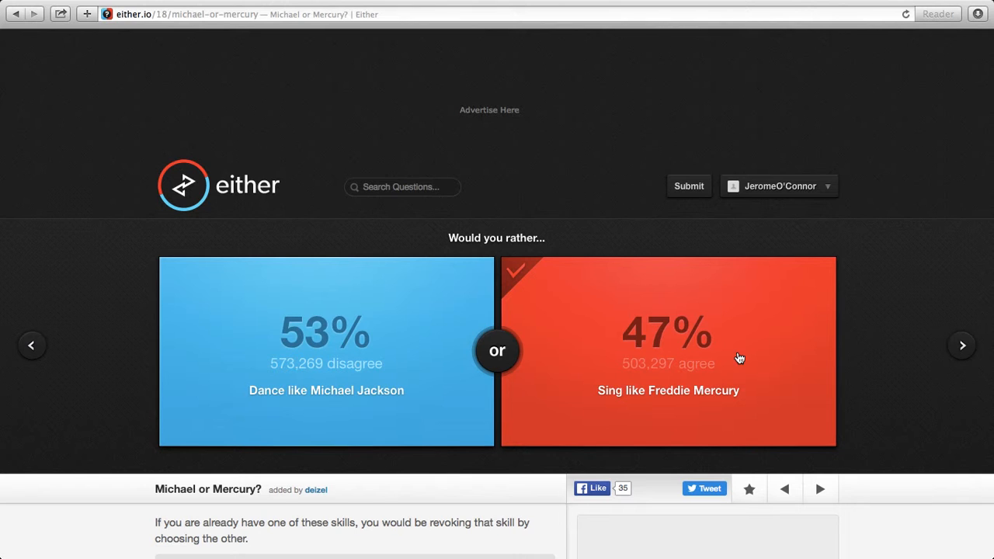
click(961, 345)
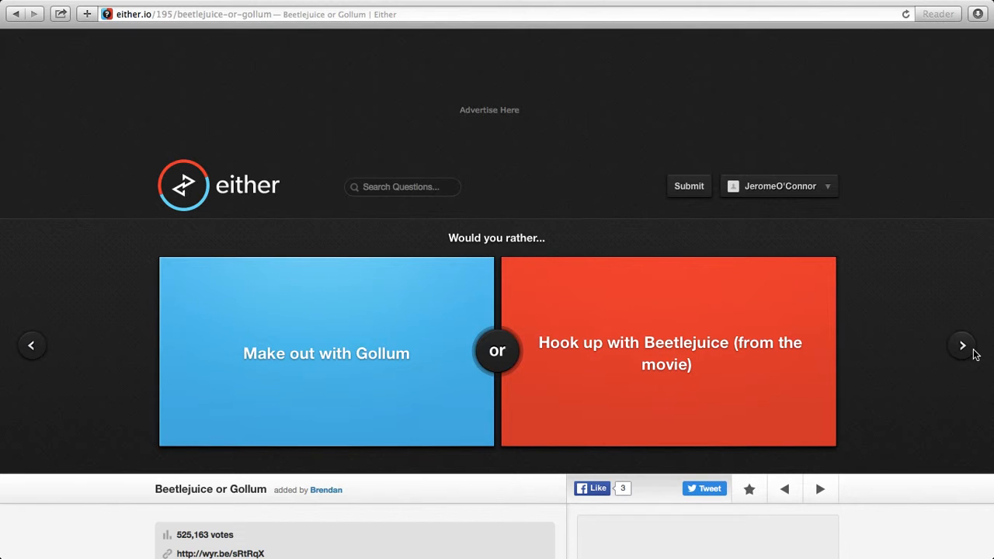
- Vote for not feeling any pain, then for freezing to death at 89%
click(963, 345)
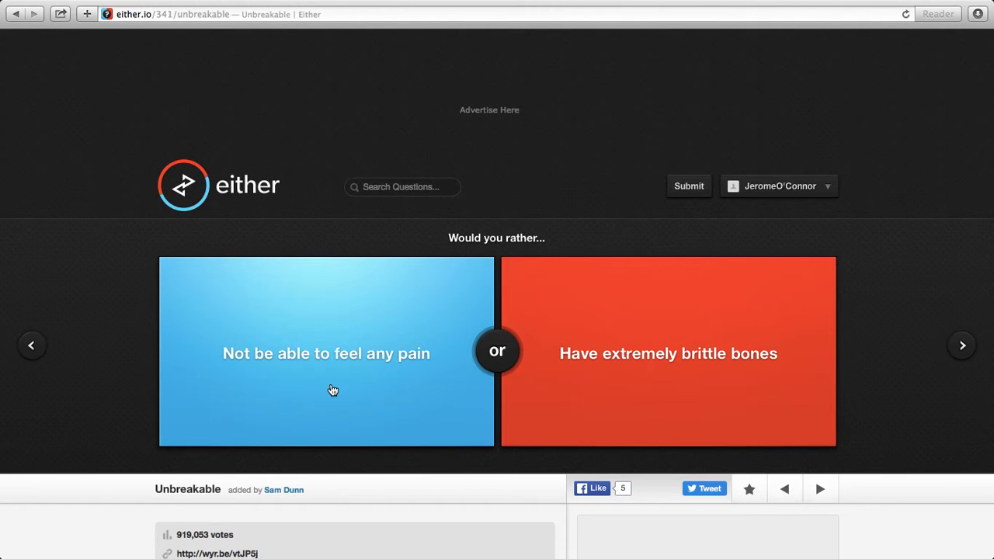
click(326, 354)
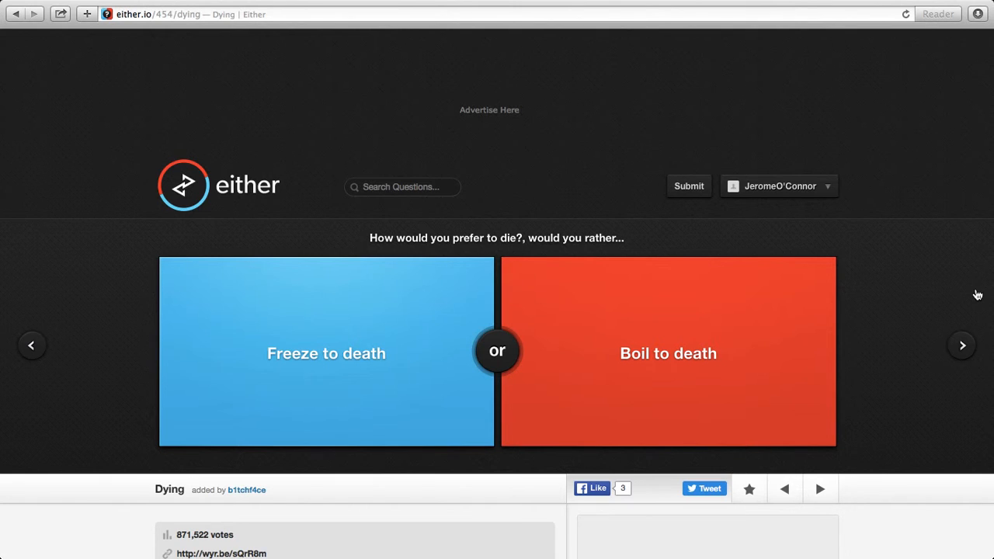
click(326, 354)
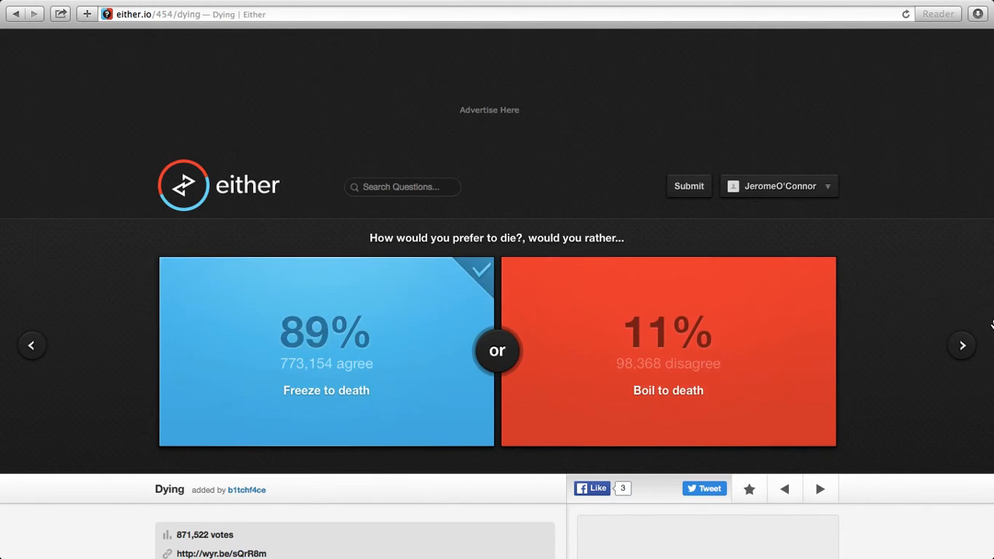
- Advance through the DC or Marvel, Connect Four and social network questions, then vote always-day (55%)
click(962, 345)
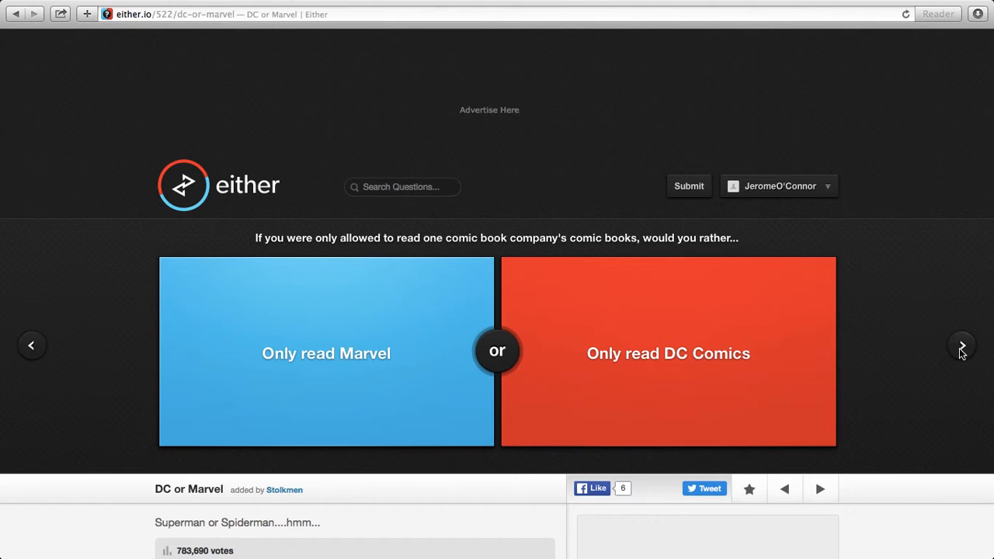
mouse_move(410, 293)
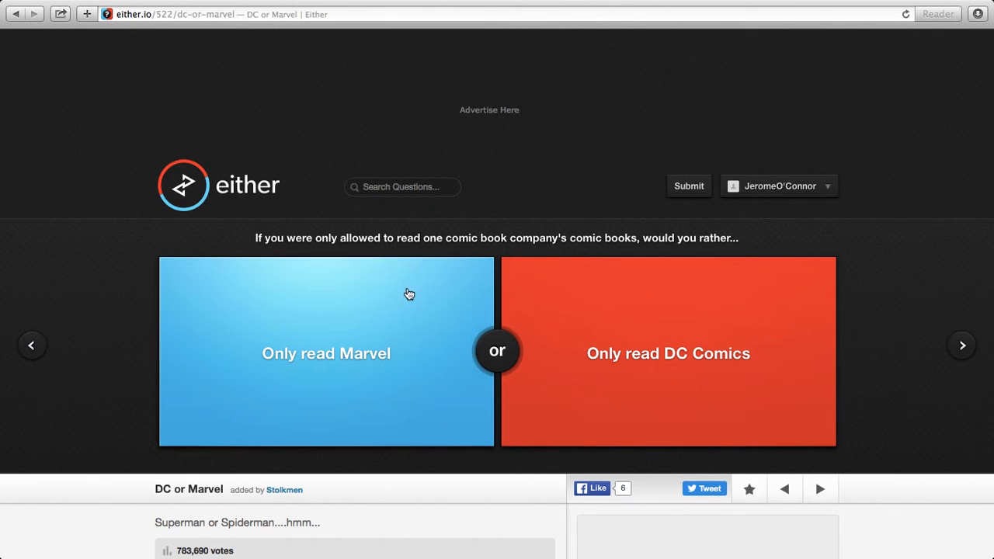
mouse_move(457, 236)
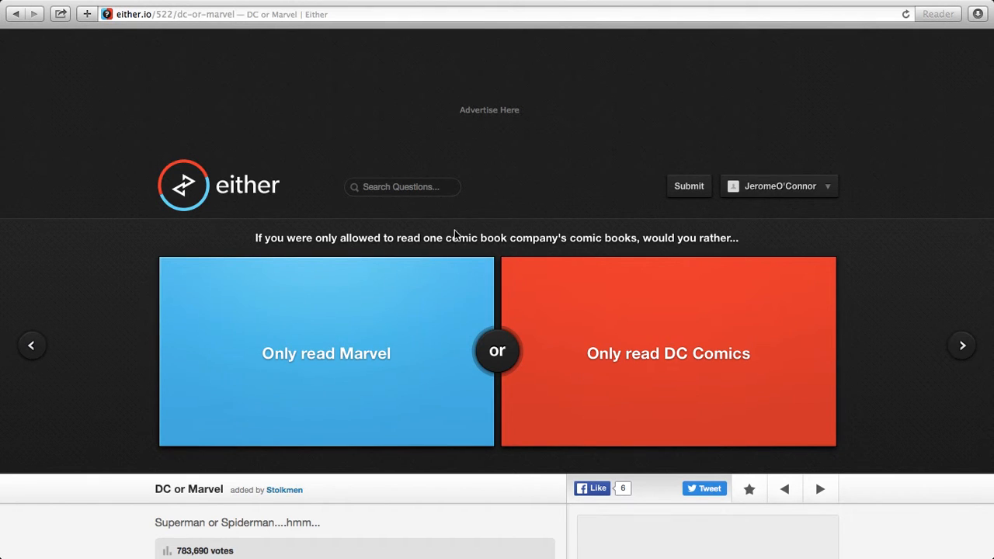
mouse_move(299, 326)
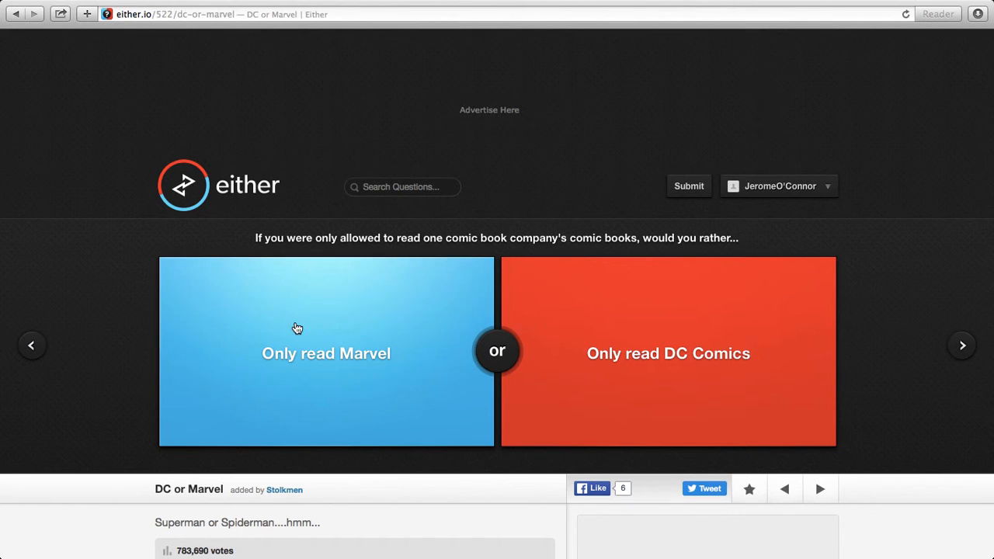
mouse_move(600, 343)
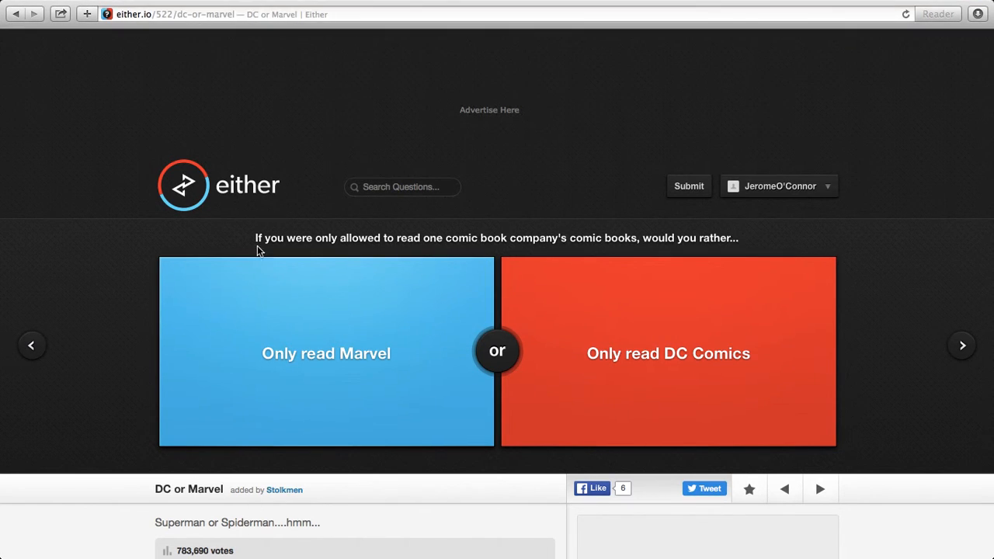
mouse_move(522, 304)
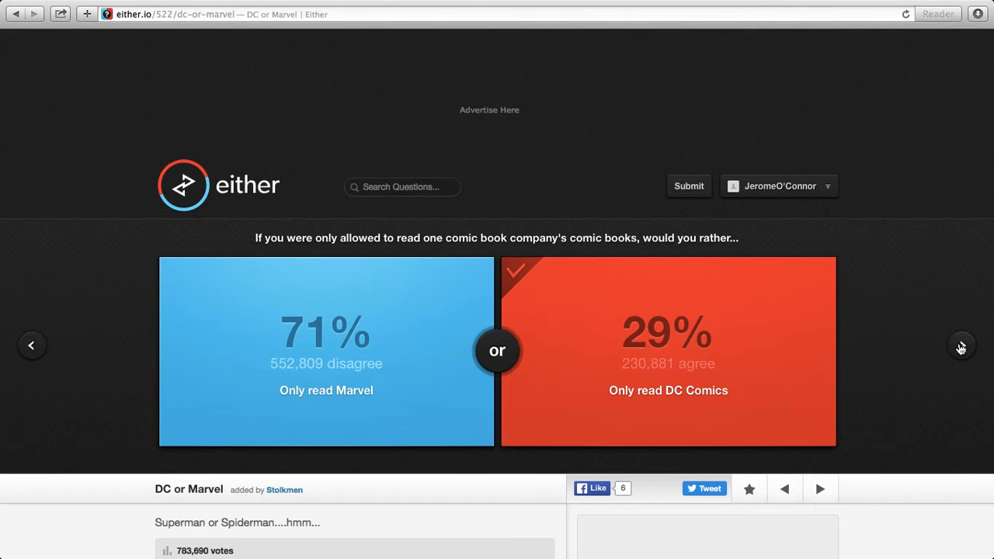
click(962, 345)
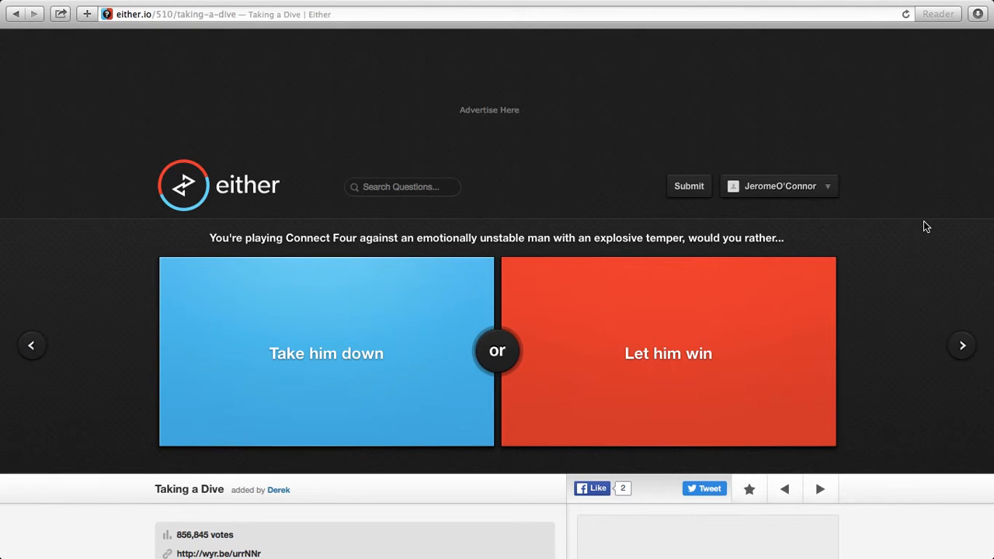
mouse_move(705, 284)
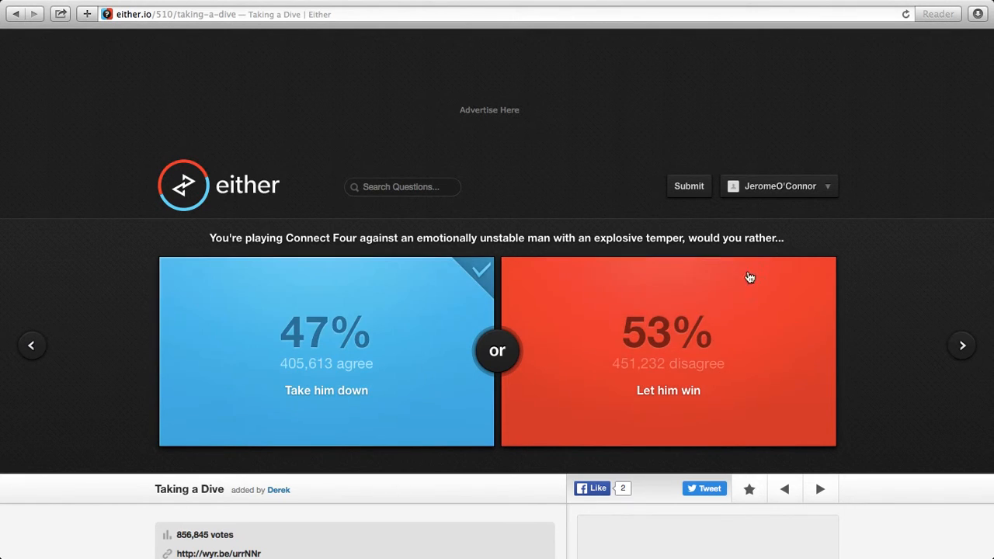
click(962, 345)
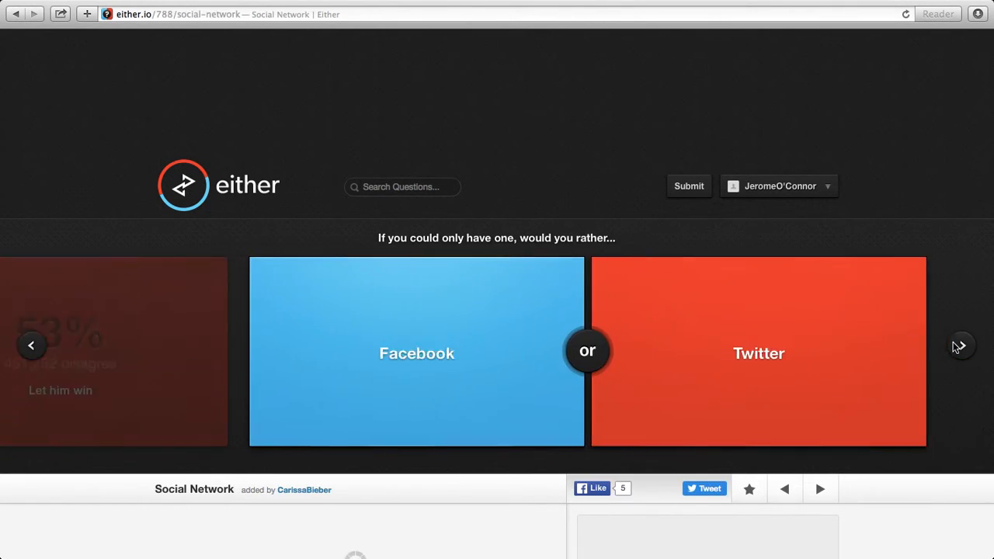
click(960, 345)
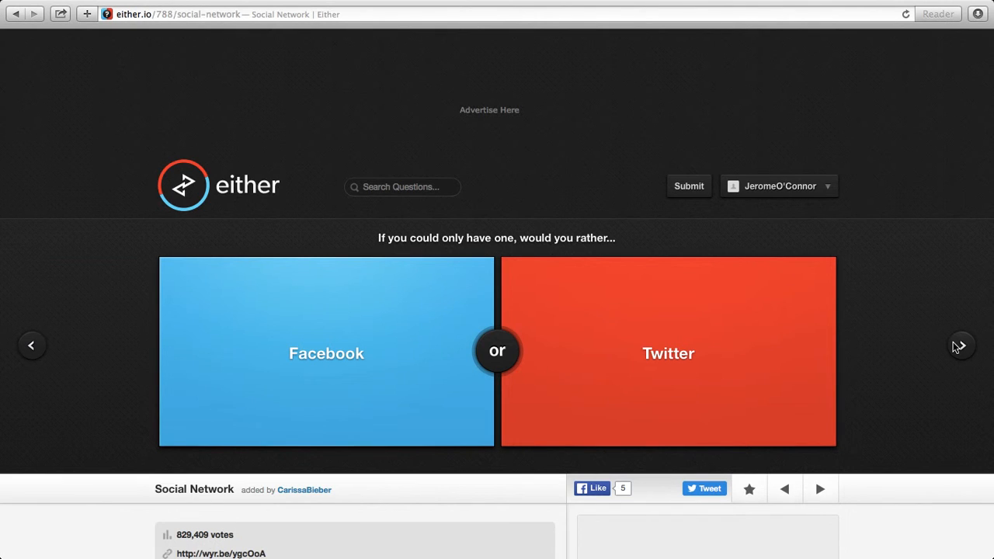
mouse_move(292, 275)
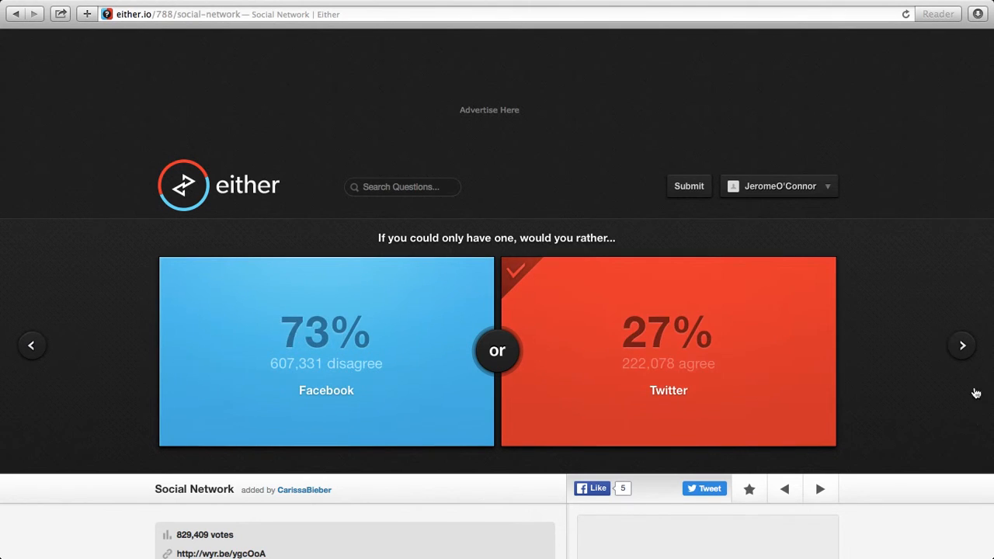
click(962, 345)
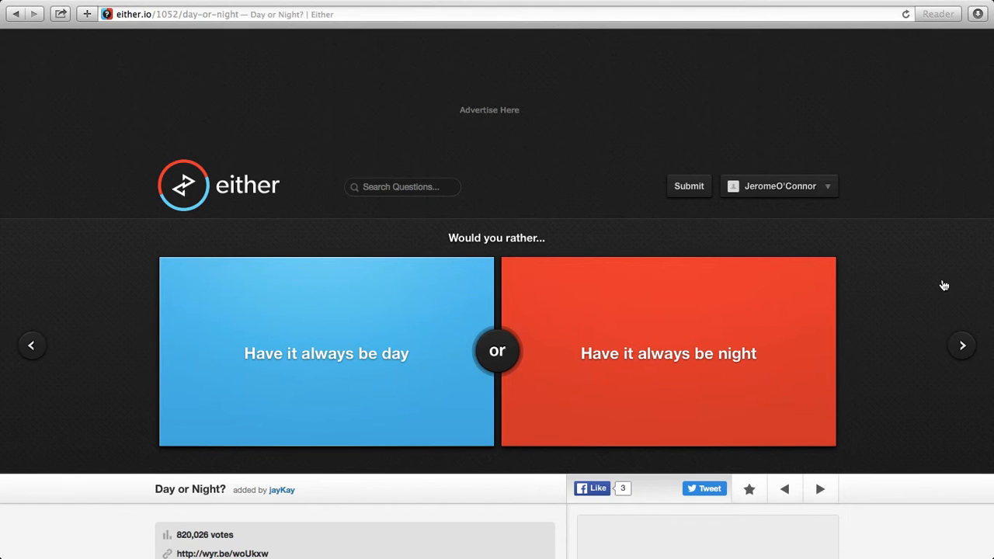
mouse_move(229, 299)
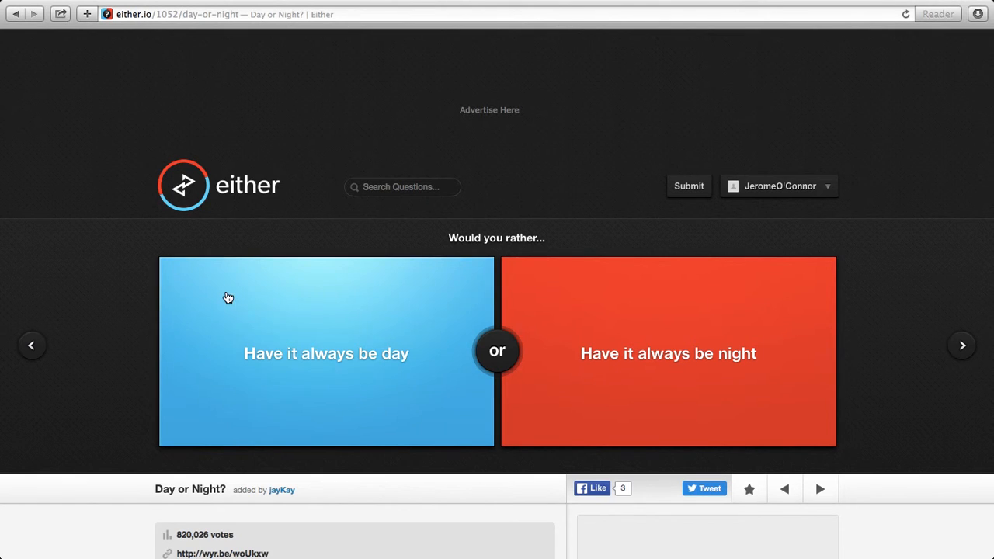
click(327, 355)
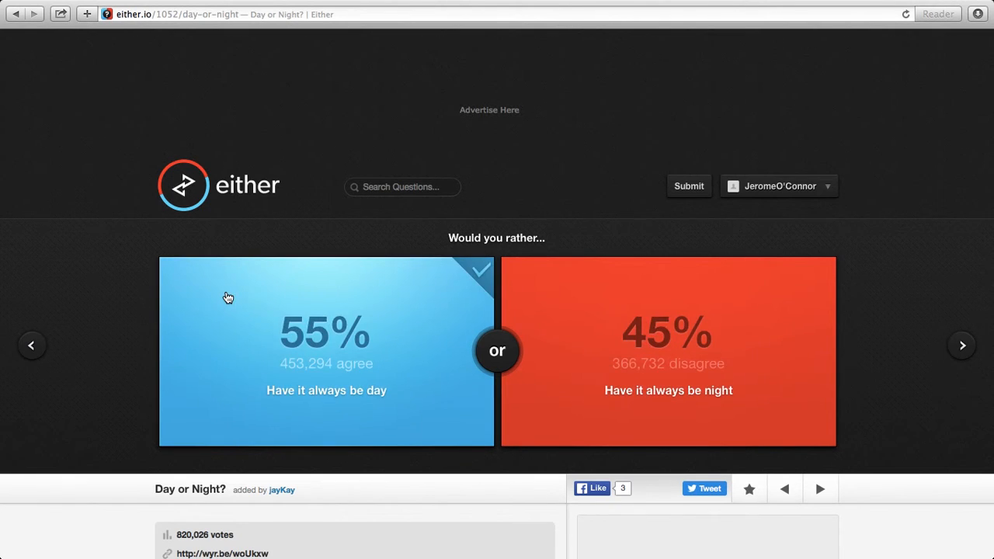
mouse_move(868, 355)
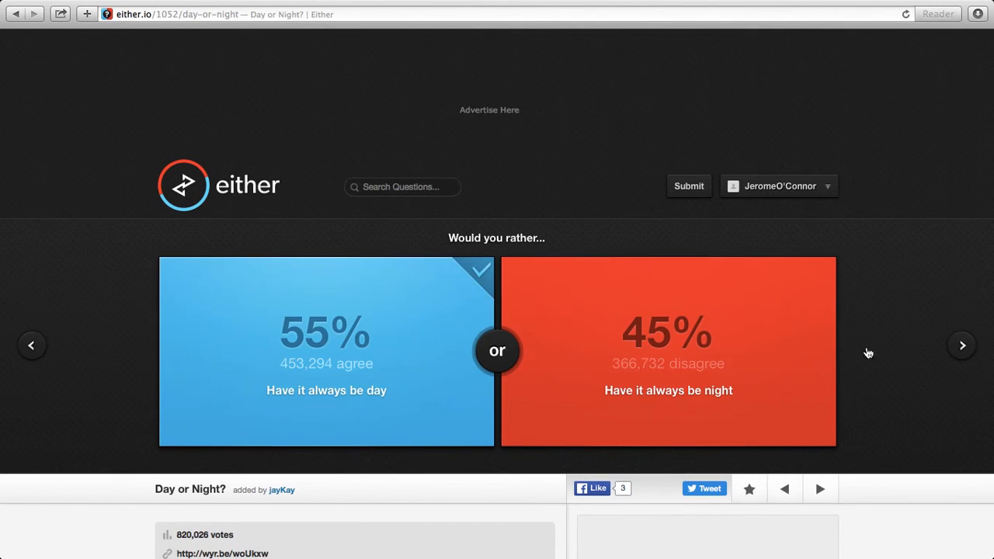
- Advance to the Batman Villains question where Bane wins 64% over the Joker
click(963, 345)
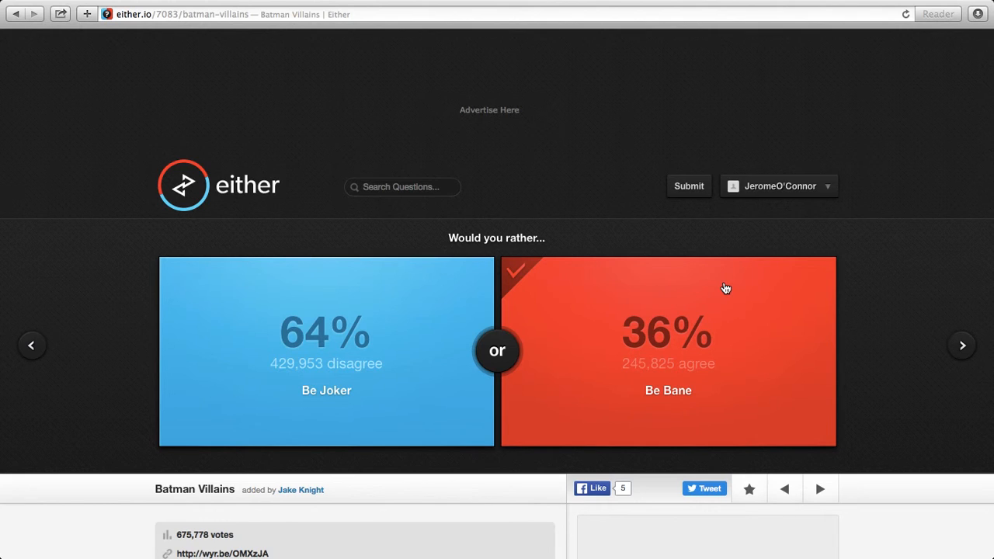
mouse_move(597, 301)
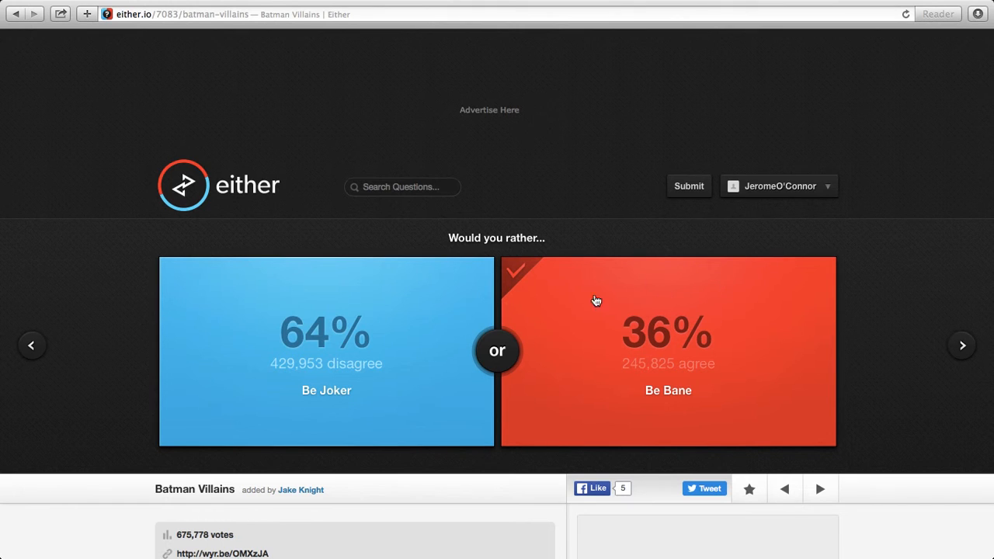
mouse_move(469, 342)
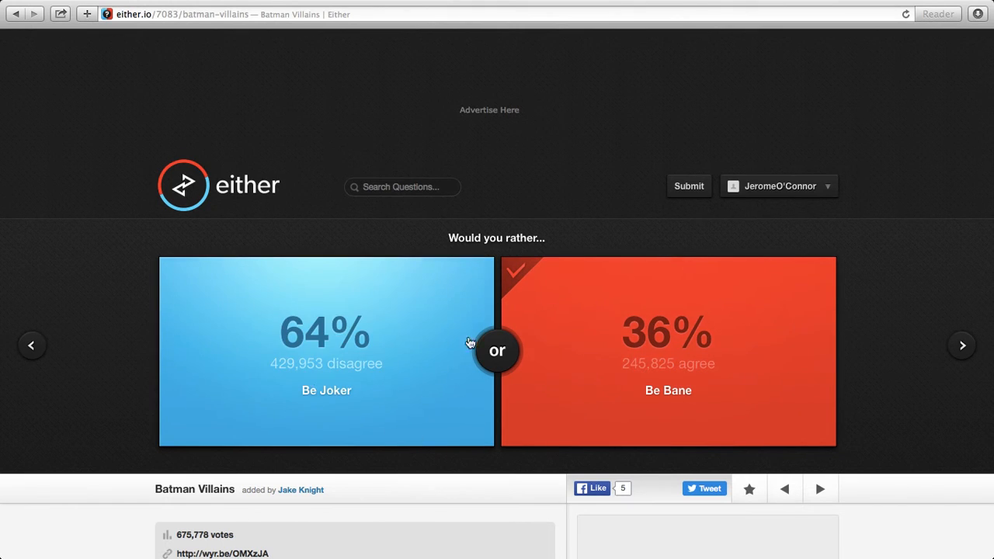